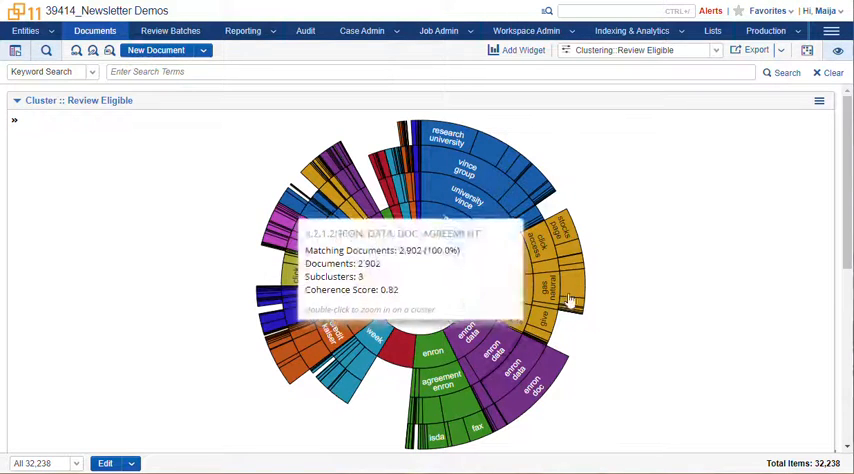
# Step: Show the workspace's five structured analytics sets, including Email Threading and Textual Near Duplicate
pyautogui.click(640, 30)
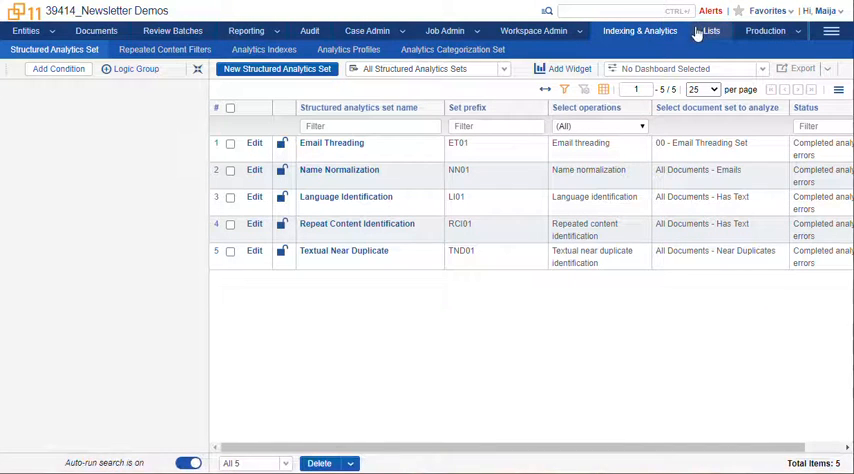
# Step: Show the two analytics indexes: the conceptual Analytics Index and the Active Learning classification index
pyautogui.click(264, 48)
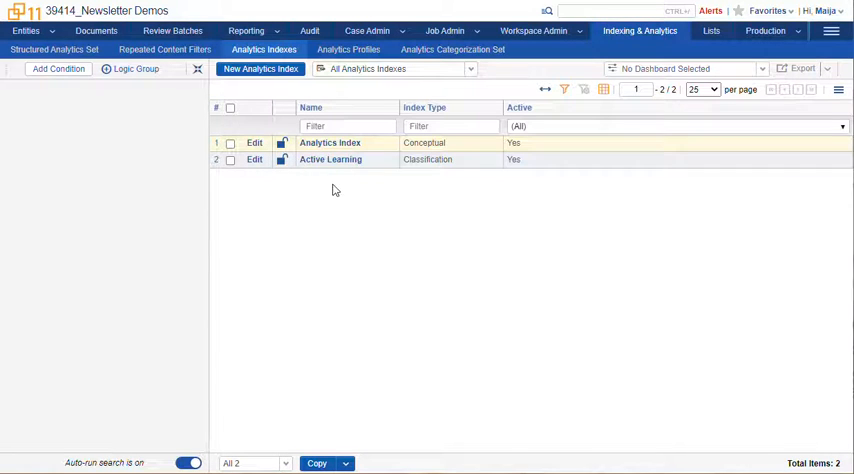
# Step: Review the Analytics Index details, then show its Training, Excluded and Searchable sets in the Documents field tree
pyautogui.click(330, 142)
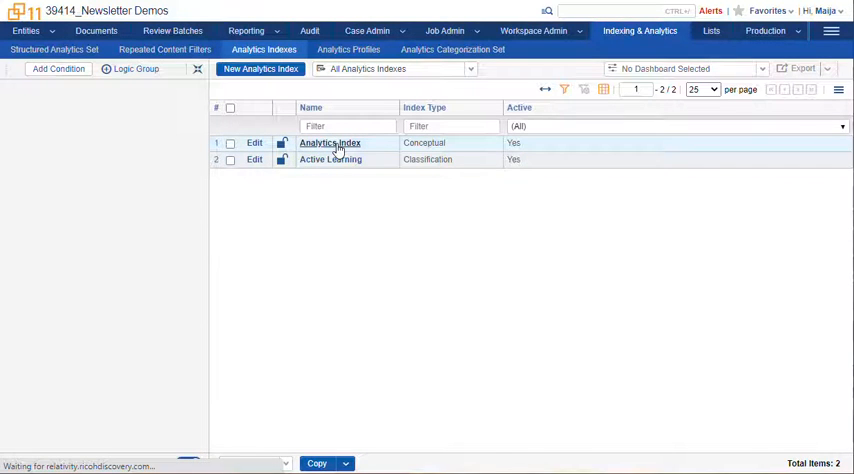
pyautogui.click(330, 142)
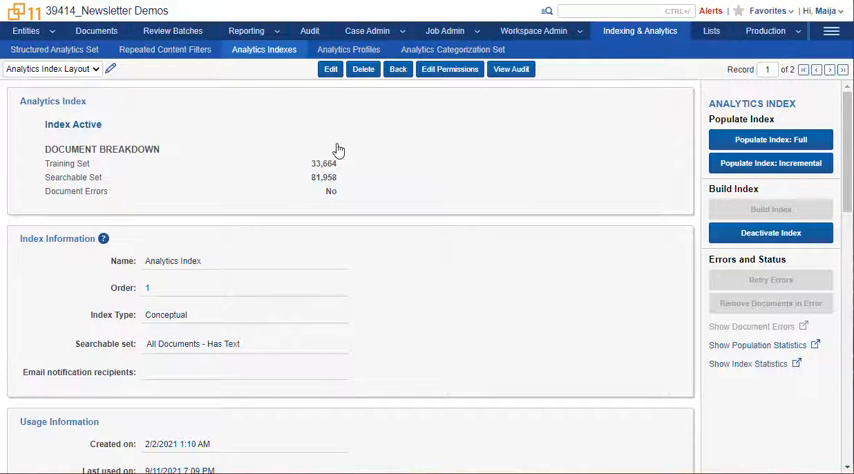
pyautogui.moveTo(348, 216)
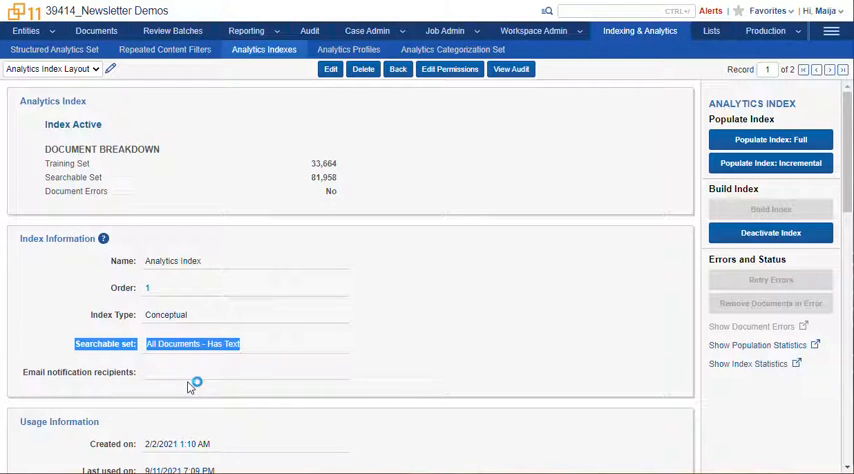
pyautogui.click(96, 30)
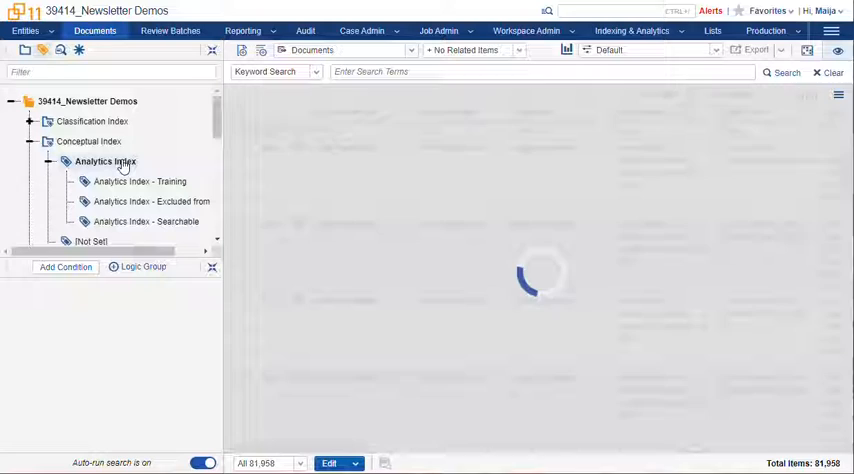
# Step: Narrow the document list to the 2,560 documents whose Analytics Index value is Not Set
pyautogui.click(104, 160)
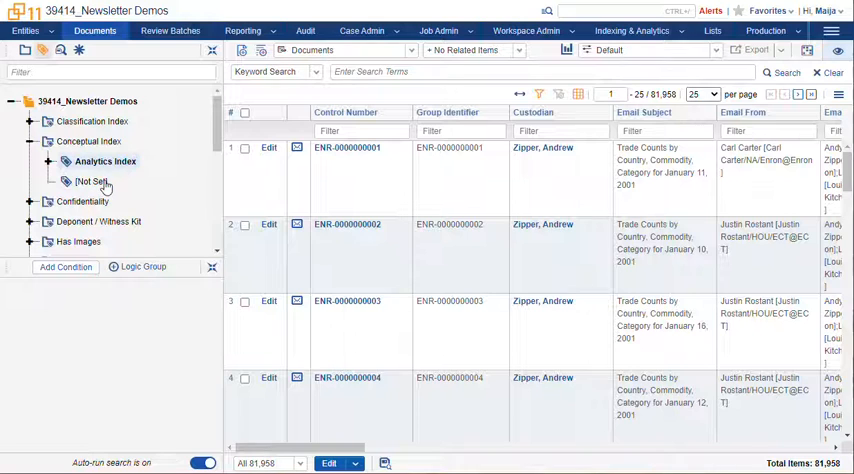
pyautogui.click(92, 180)
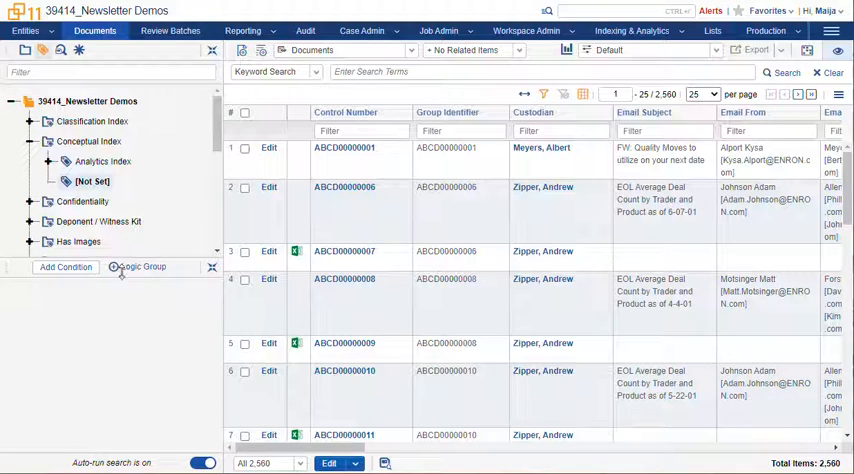
pyautogui.moveTo(168, 348)
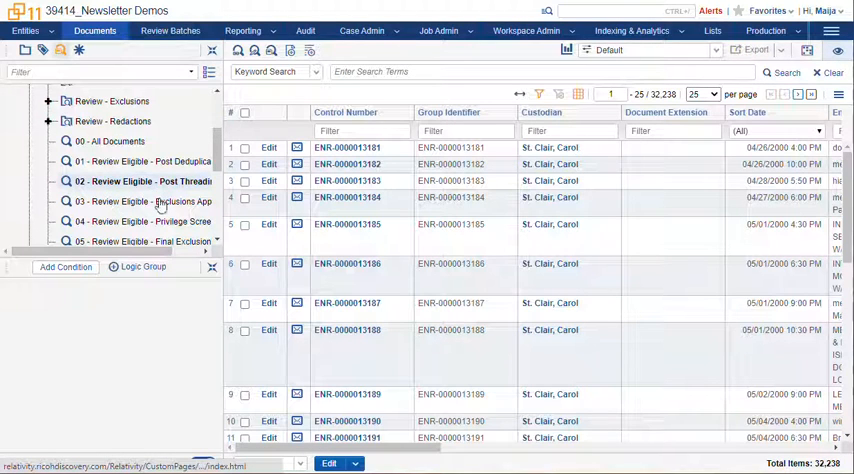
pyautogui.moveTo(170, 184)
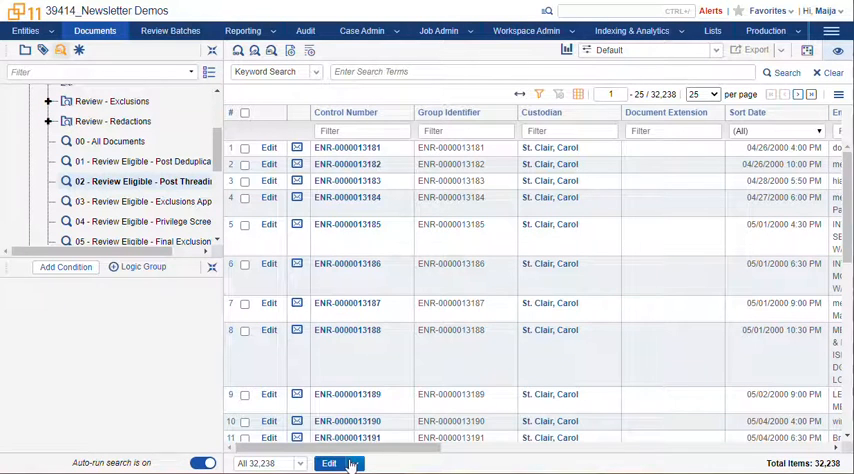
# Step: Submit all 32,238 Review Eligible documents for a new cluster built on the Analytics Index
pyautogui.click(328, 464)
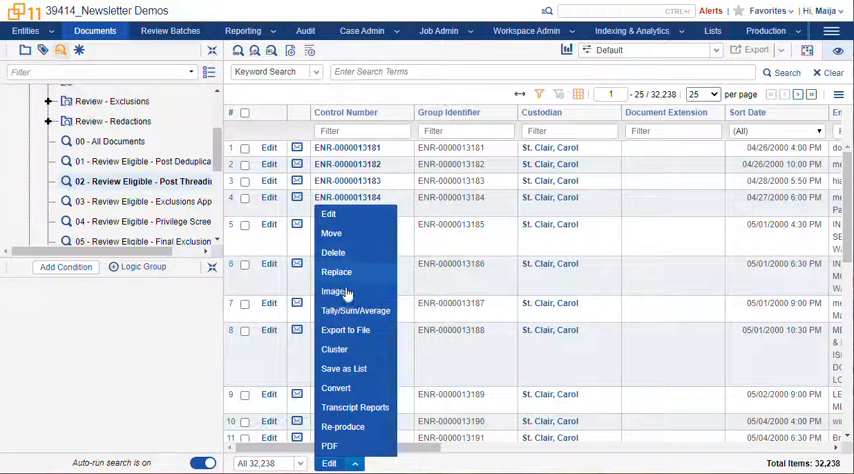
pyautogui.click(334, 348)
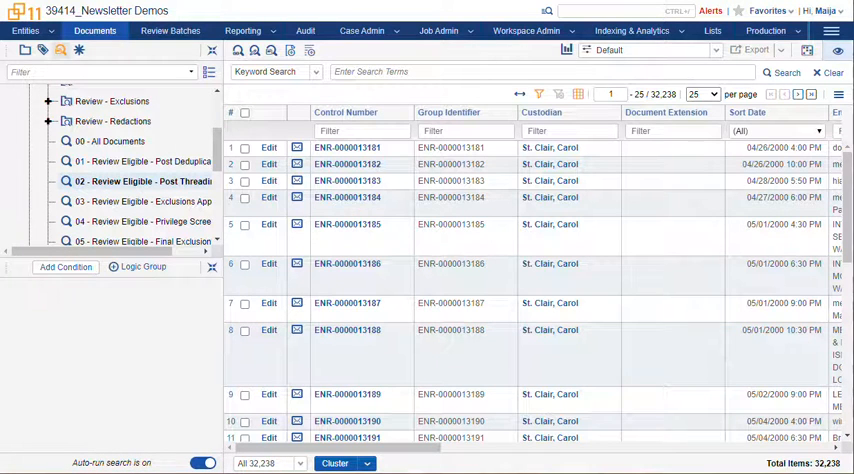
pyautogui.click(336, 464)
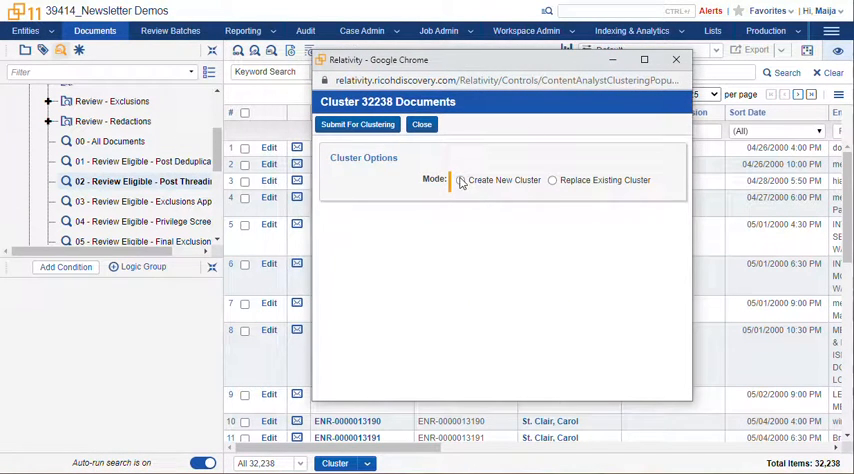
pyautogui.click(460, 180)
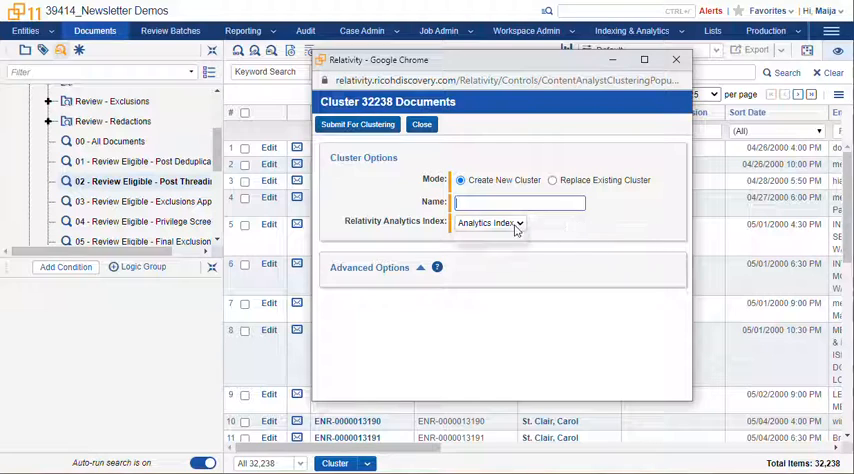
pyautogui.click(488, 222)
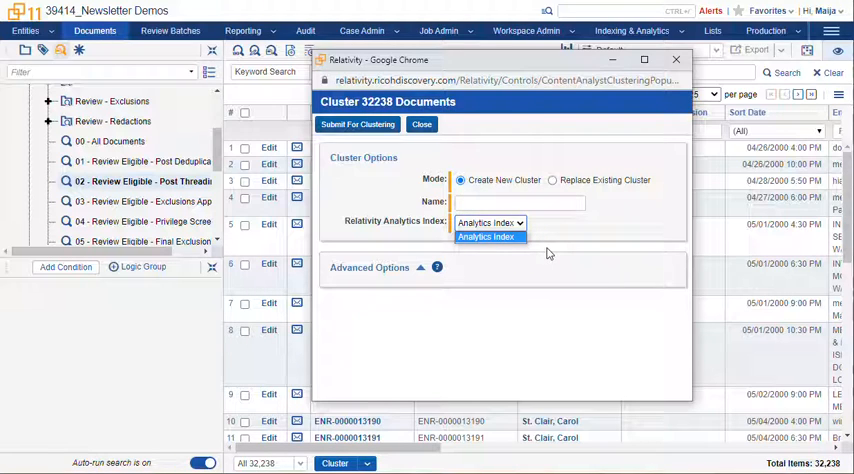
pyautogui.click(486, 236)
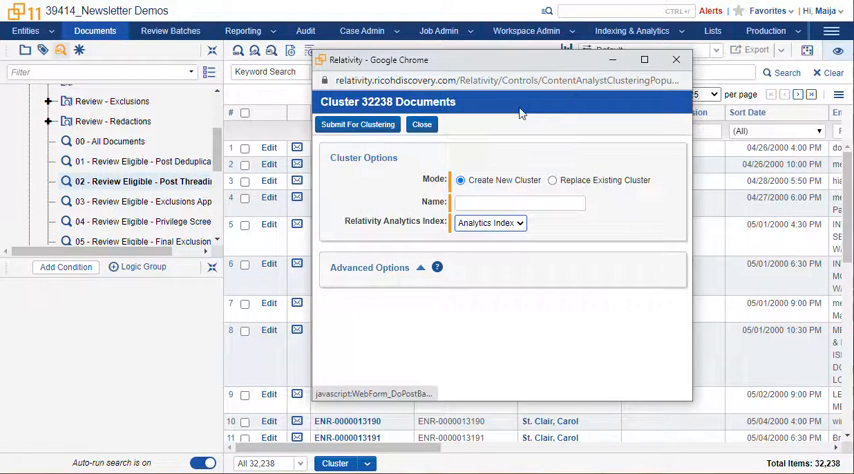
pyautogui.click(420, 124)
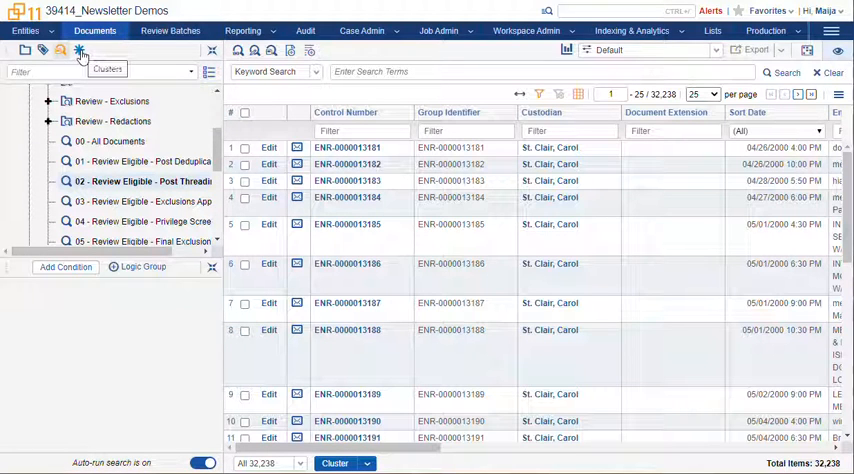
# Step: Browse by cluster and list the 6,166 documents of subcluster 1.2.1 credit, agreement, carol, isda
pyautogui.click(80, 52)
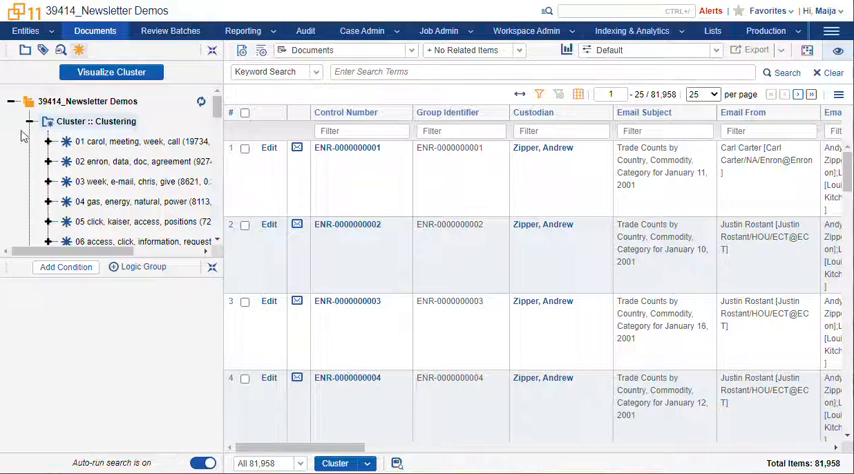
pyautogui.click(32, 142)
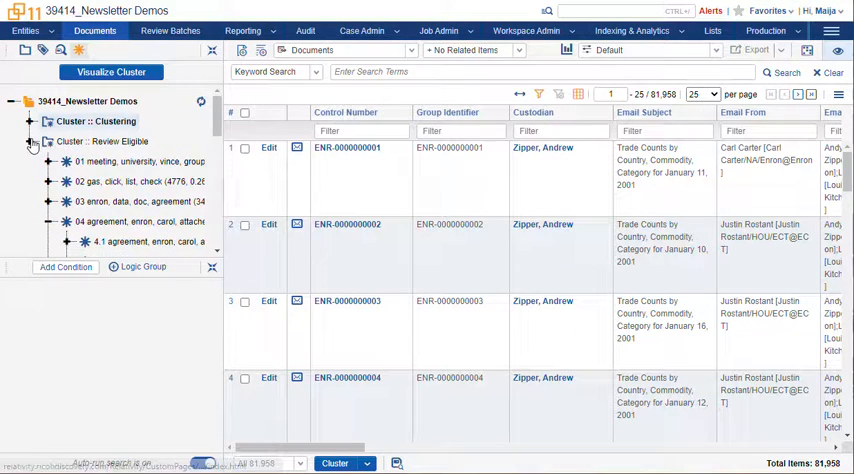
pyautogui.click(32, 140)
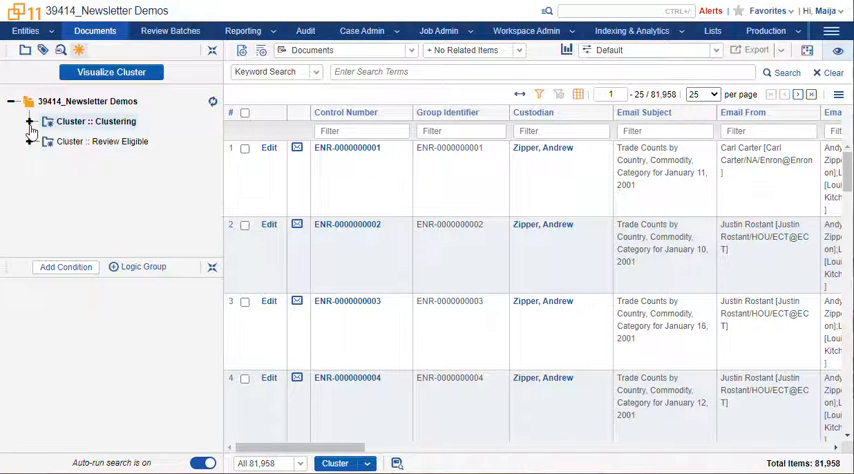
pyautogui.click(32, 120)
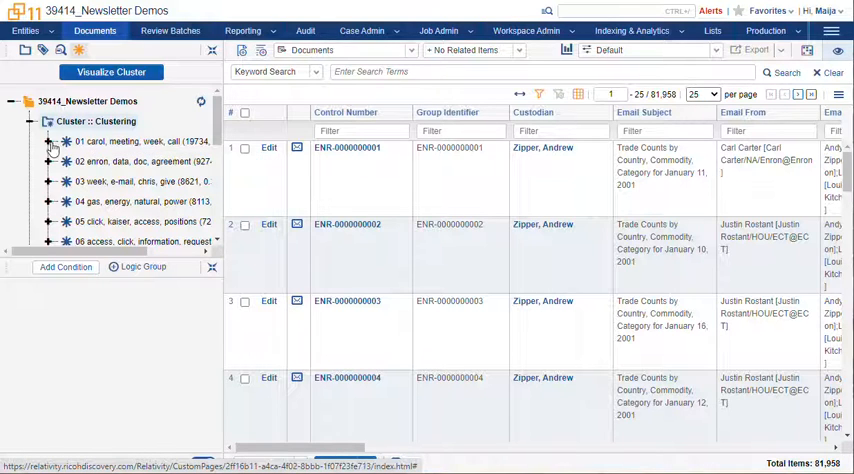
pyautogui.click(52, 140)
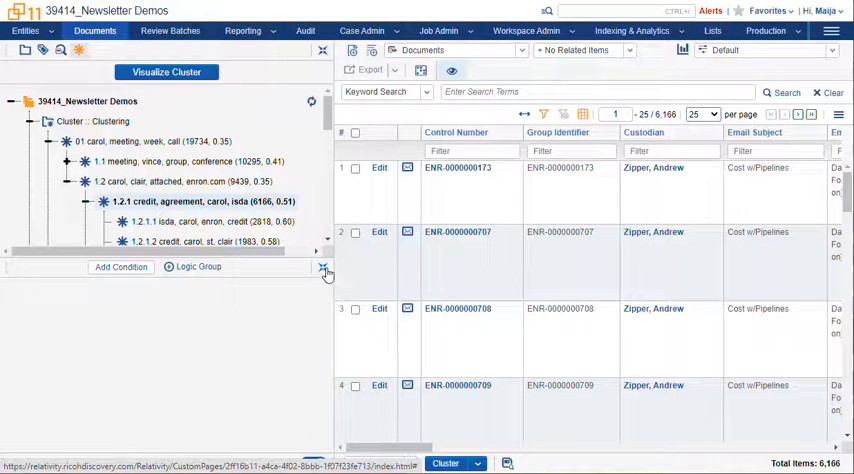
# Step: Cancel renaming subcluster 1.2.1 and list all 81,958 documents of the Clustering root node
pyautogui.click(324, 266)
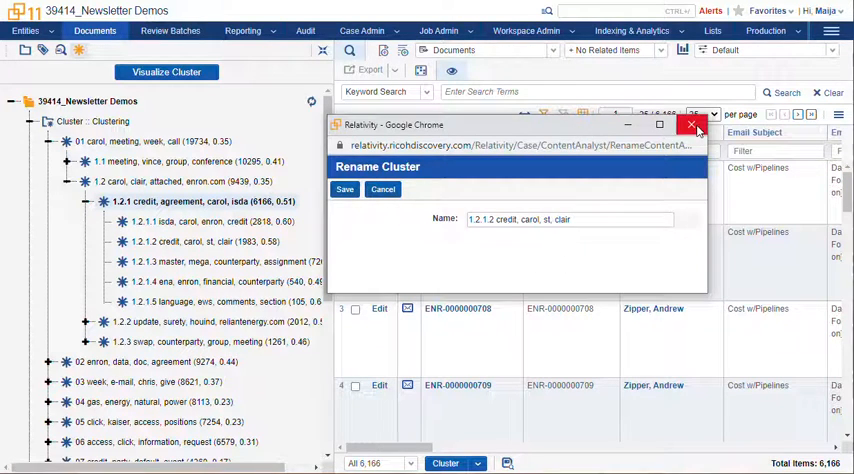
pyautogui.click(692, 124)
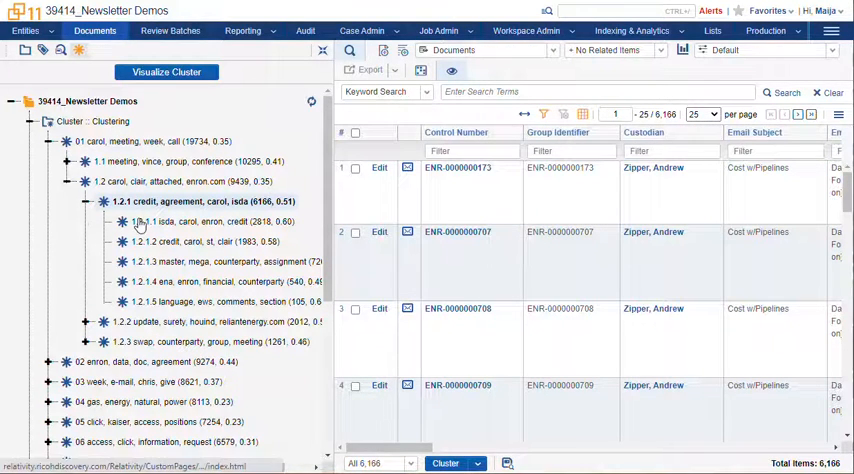
pyautogui.rightClick(160, 220)
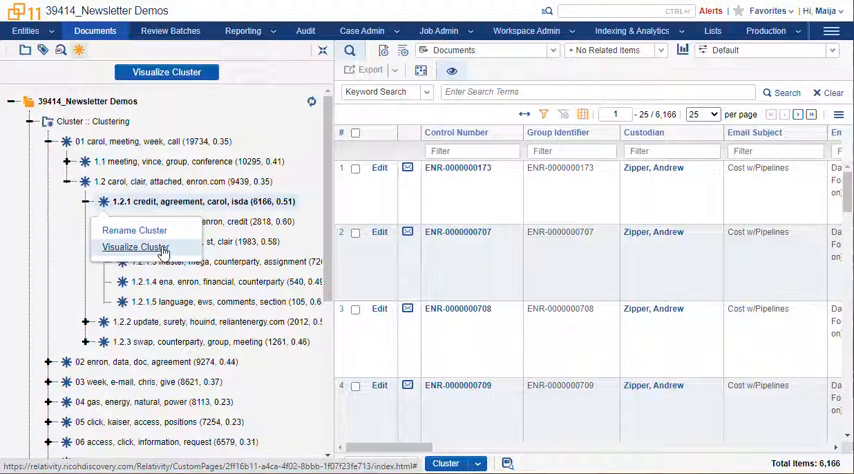
pyautogui.click(136, 246)
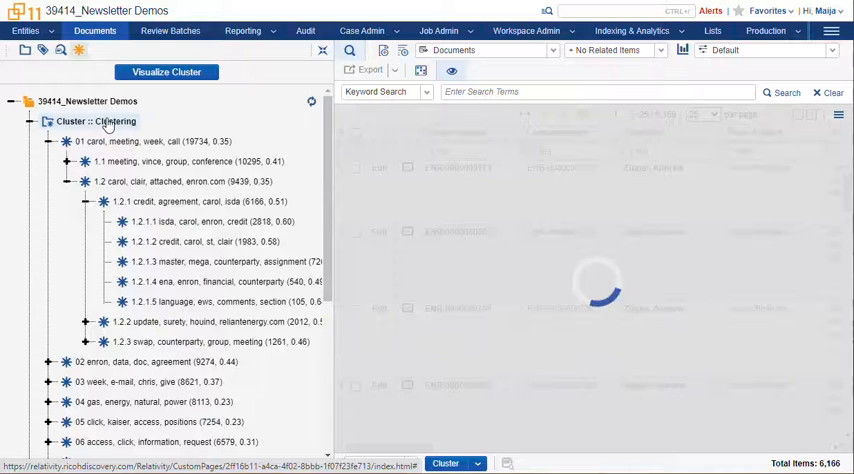
pyautogui.click(166, 72)
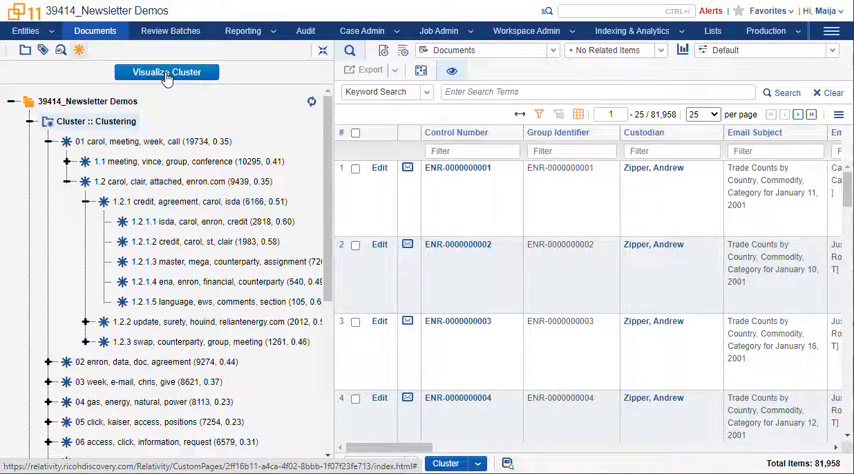
# Step: Visualize the Clustering set as a cluster wheel and narrow the list to the 720 documents of cluster 1.2.3
pyautogui.click(166, 72)
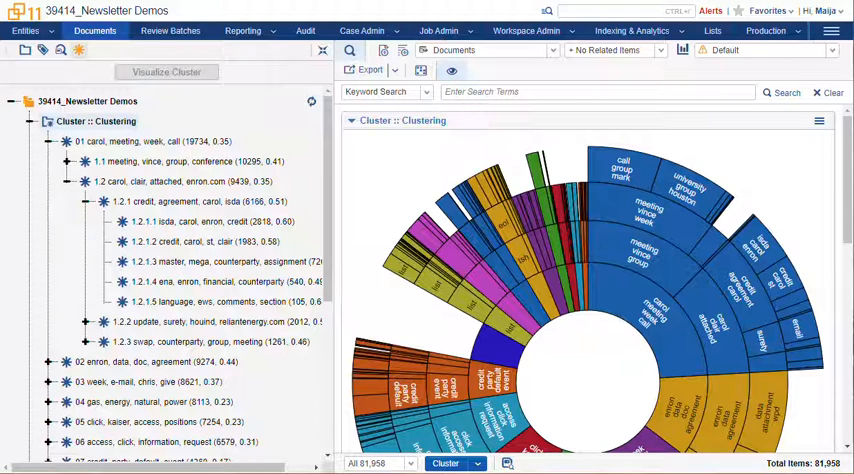
pyautogui.click(210, 262)
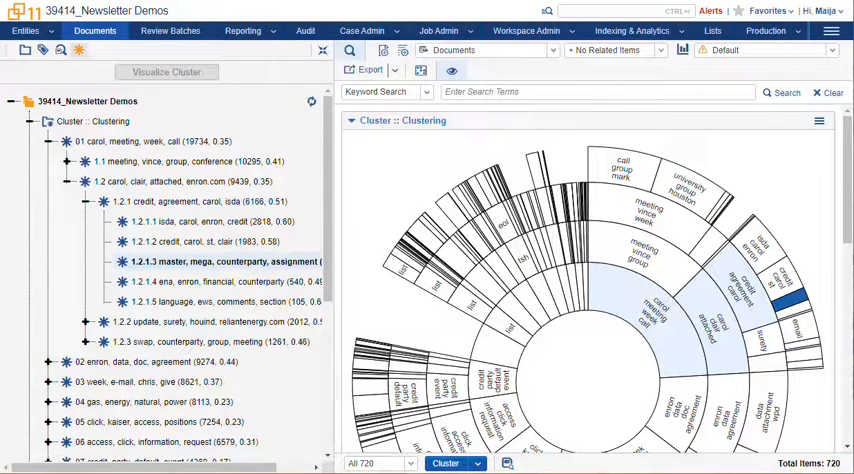
# Step: Review the filter on clusters 01, 08 and 11, then remove it to restore all 81,958 documents
pyautogui.click(112, 120)
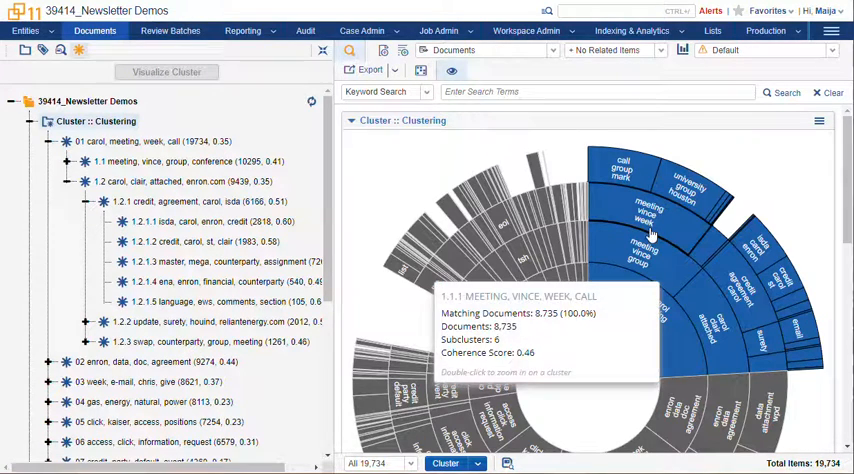
pyautogui.moveTo(680, 424)
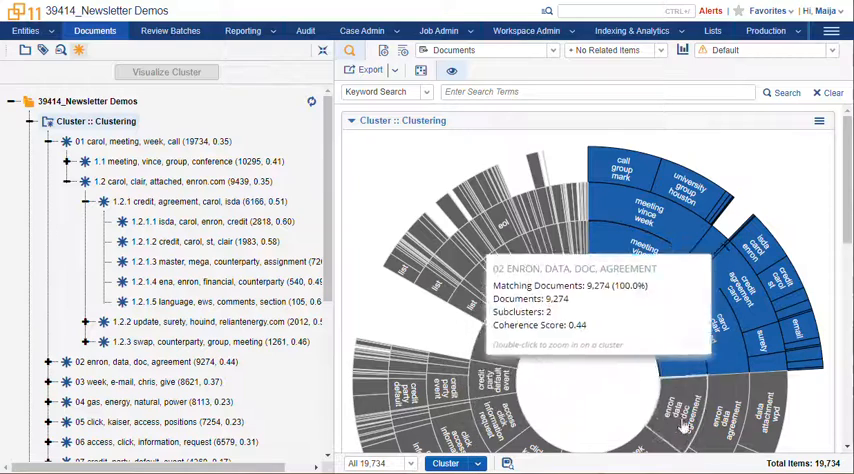
pyautogui.moveTo(644, 256)
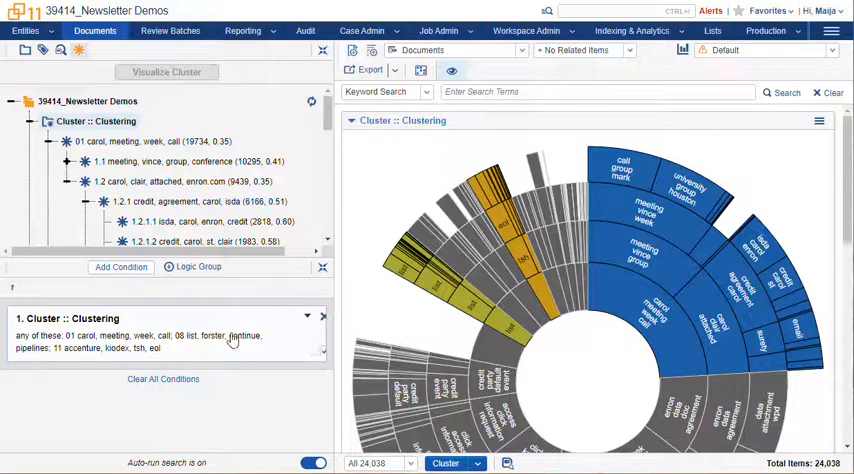
pyautogui.click(230, 336)
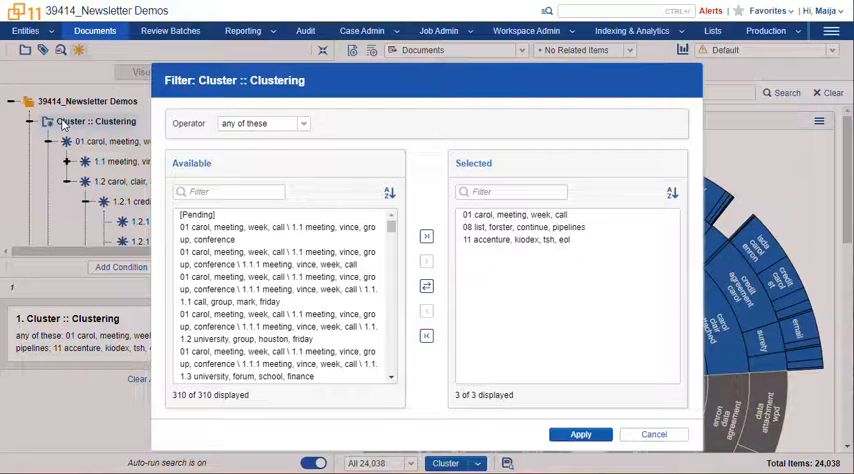
pyautogui.scroll(-3)
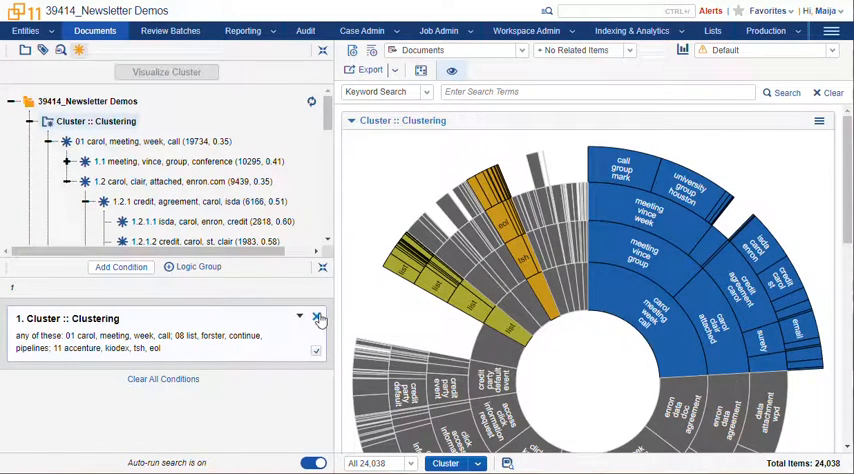
pyautogui.click(320, 316)
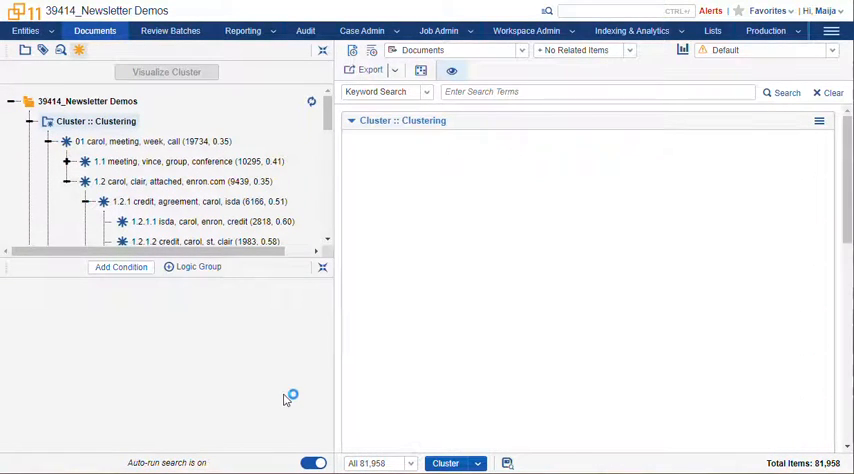
# Step: Load the saved Clustering dashboard for all 81,958 documents and browse them by custodian
pyautogui.click(166, 72)
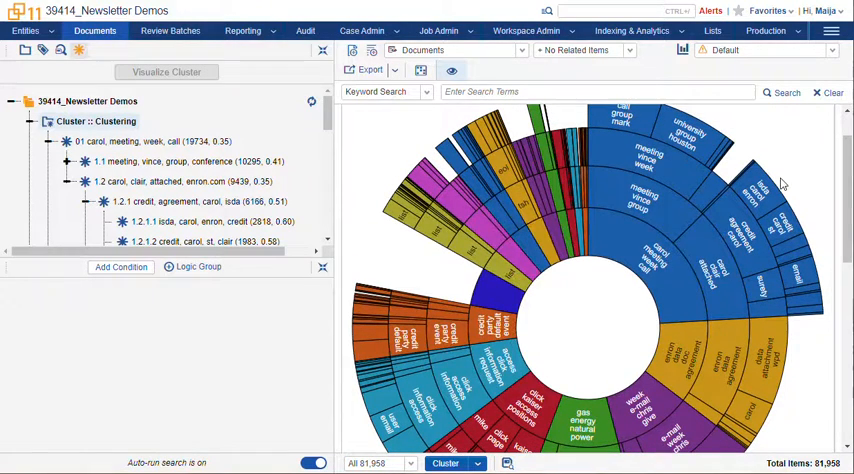
pyautogui.moveTo(418, 284)
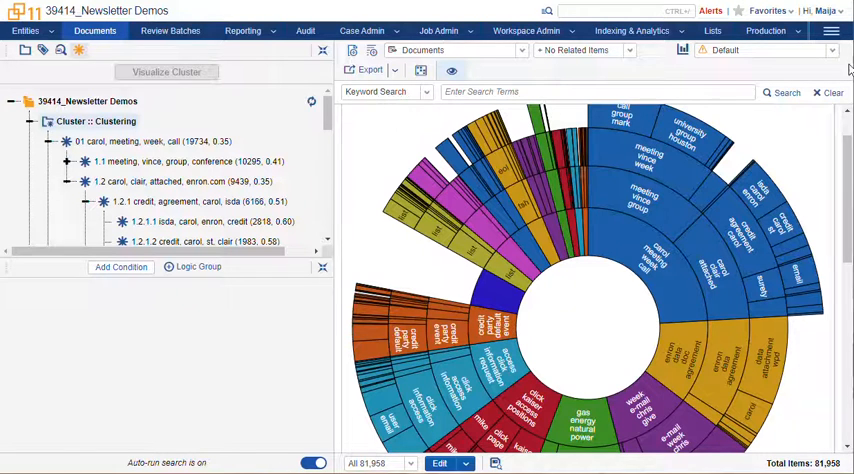
pyautogui.click(832, 50)
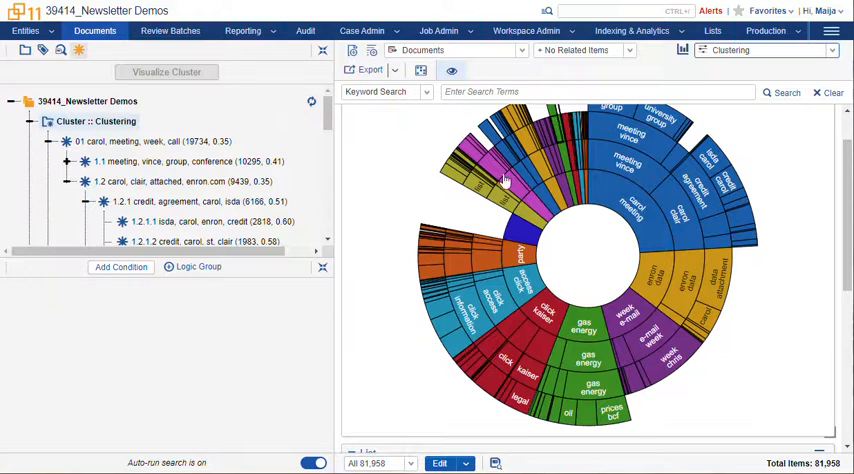
pyautogui.click(24, 50)
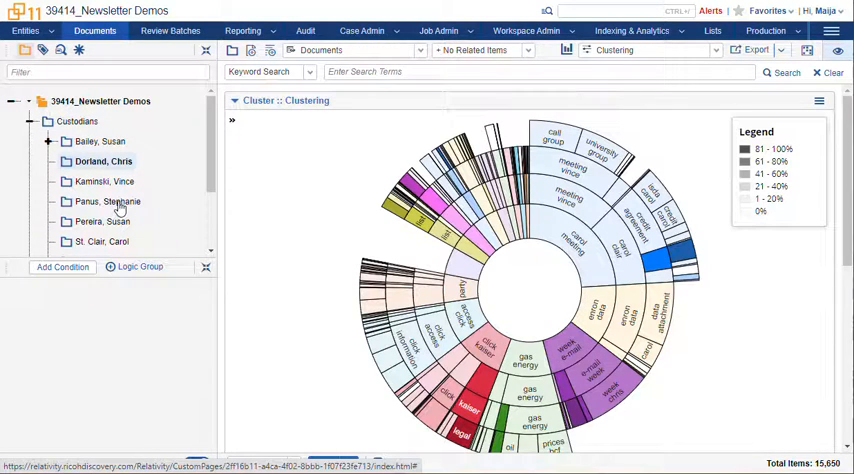
# Step: Limit the cluster wheel to one custodian's 967 documents and add a Document Breakdown pie chart
pyautogui.click(108, 200)
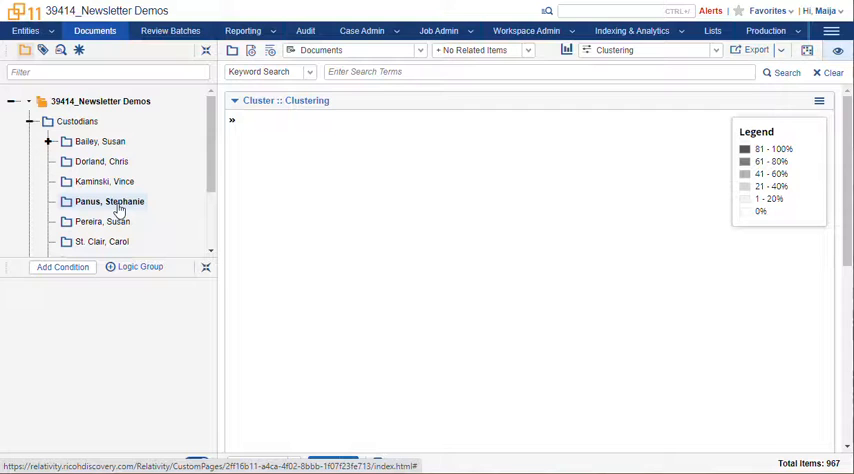
pyautogui.click(108, 200)
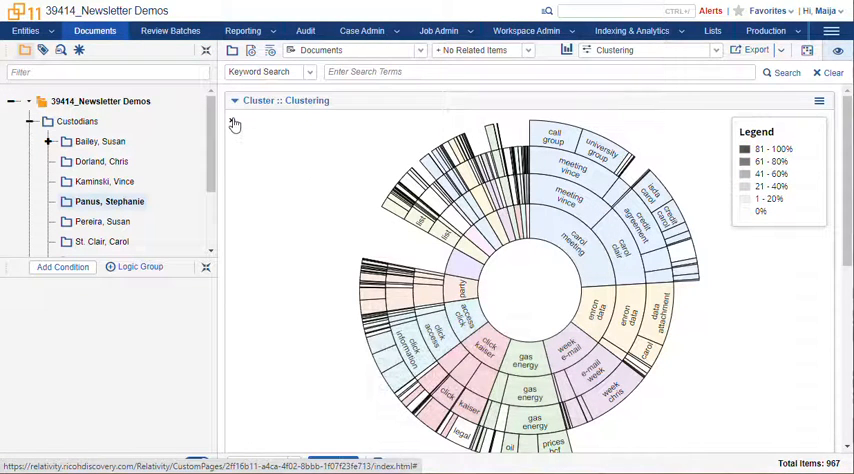
pyautogui.click(234, 124)
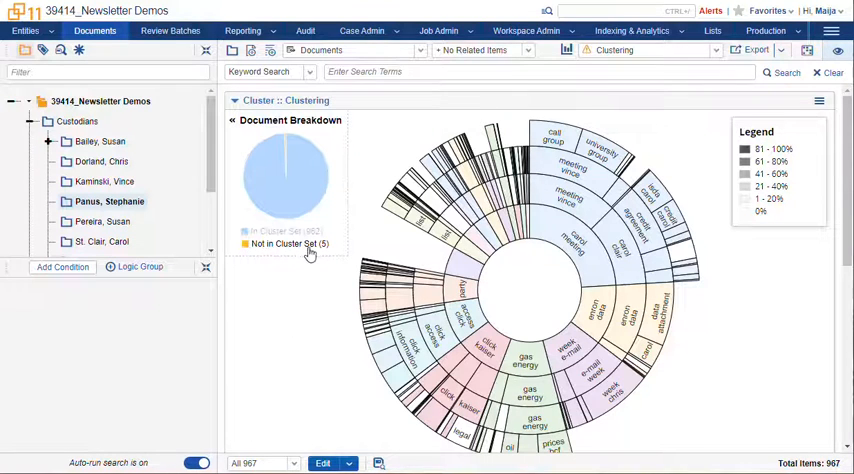
pyautogui.moveTo(290, 180)
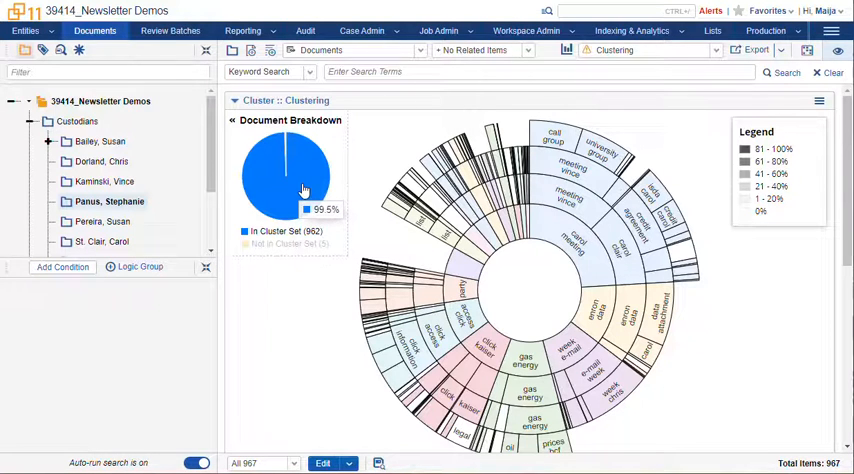
pyautogui.moveTo(688, 108)
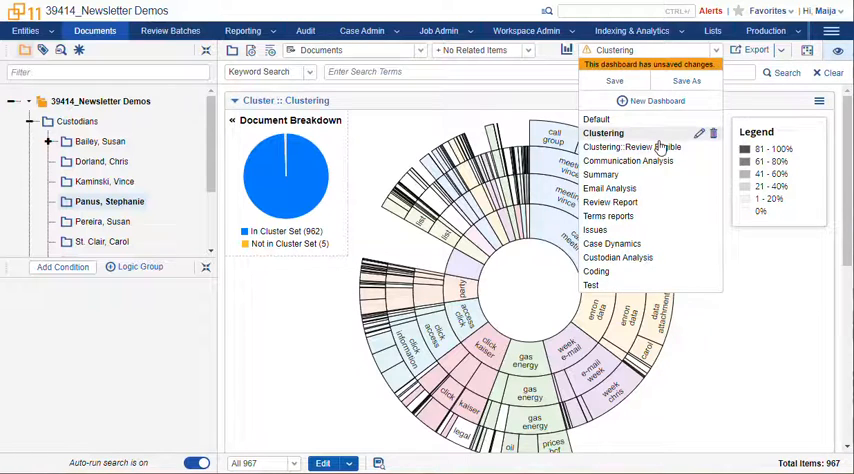
# Step: Load the Clustering: Review Eligible dashboard and remove its Cluster :: Review Eligible condition card
pyautogui.click(632, 148)
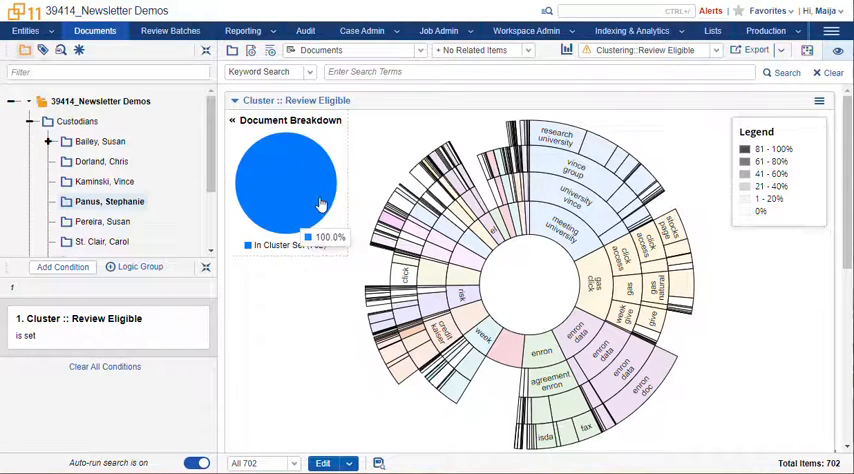
pyautogui.moveTo(312, 354)
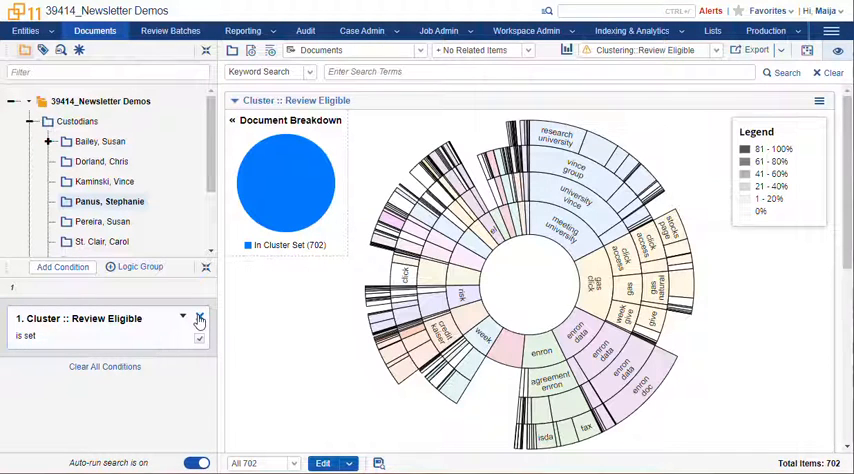
pyautogui.click(200, 318)
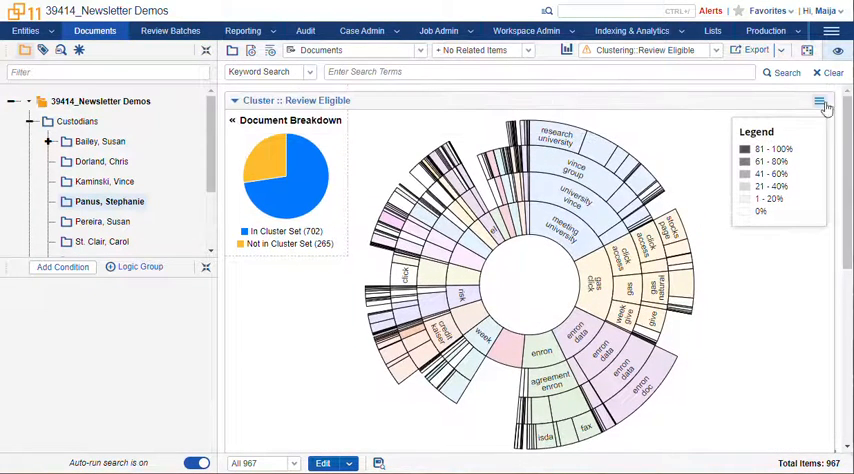
# Step: Show the Review Eligible clusters as a circle pack at depth 4 for the whole 84,518-document workspace
pyautogui.click(820, 100)
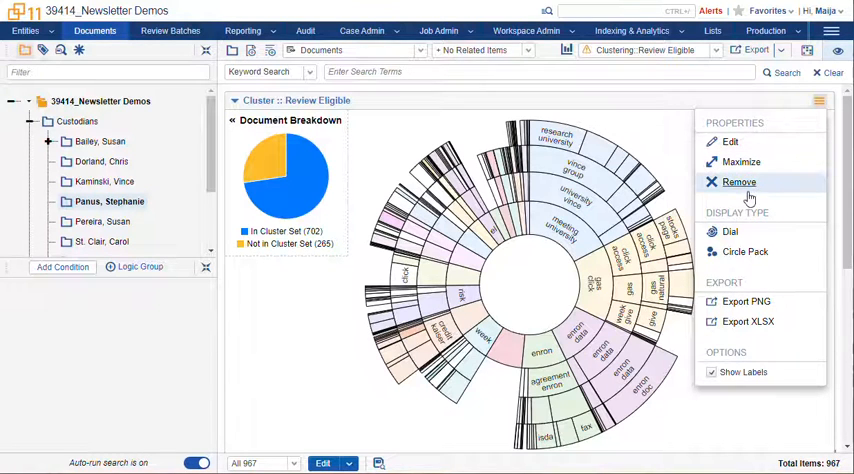
pyautogui.moveTo(730, 232)
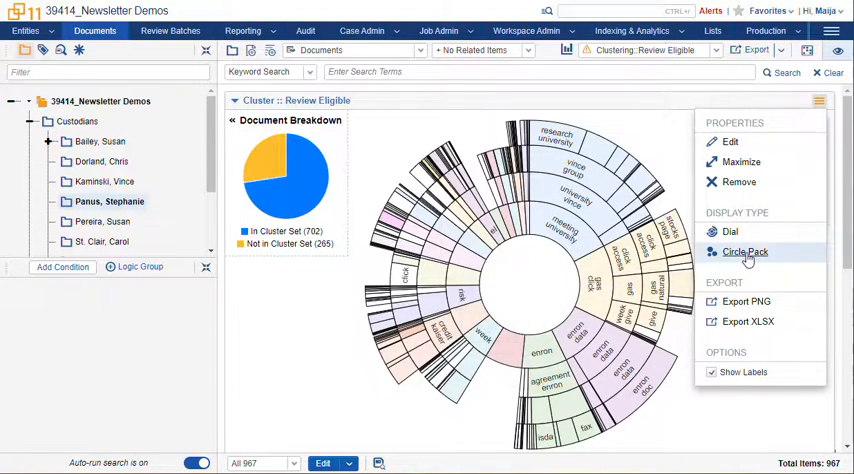
pyautogui.click(744, 252)
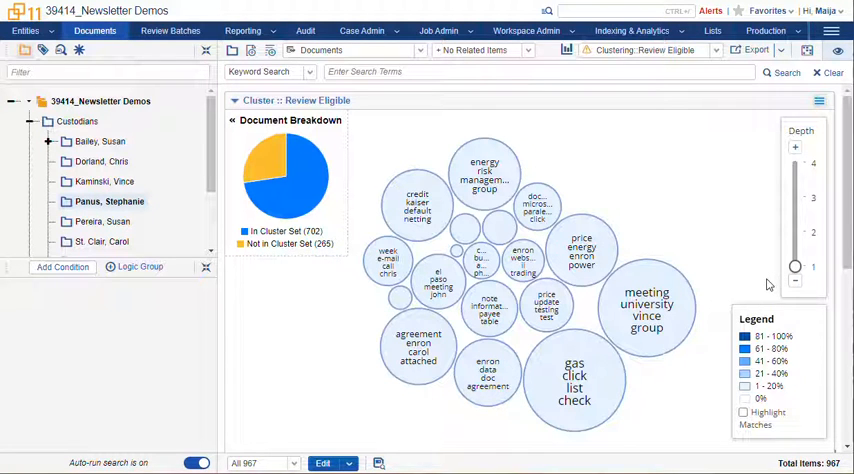
pyautogui.moveTo(796, 268)
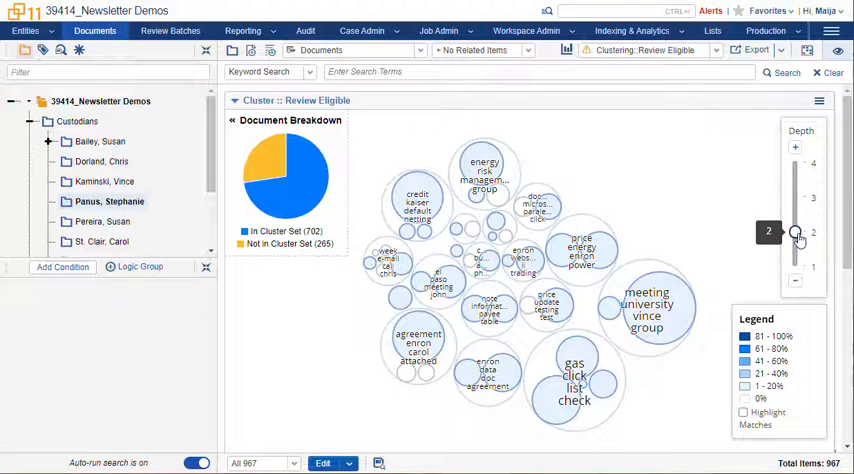
pyautogui.moveTo(796, 232); pyautogui.dragTo(796, 196)
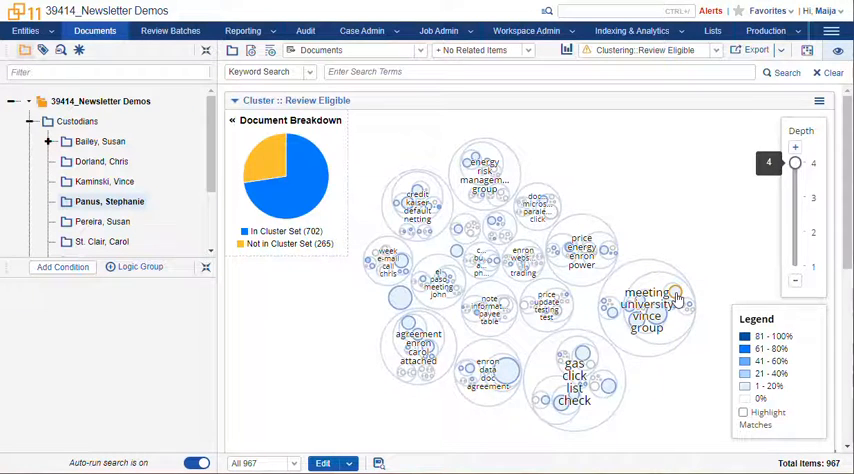
pyautogui.click(646, 310)
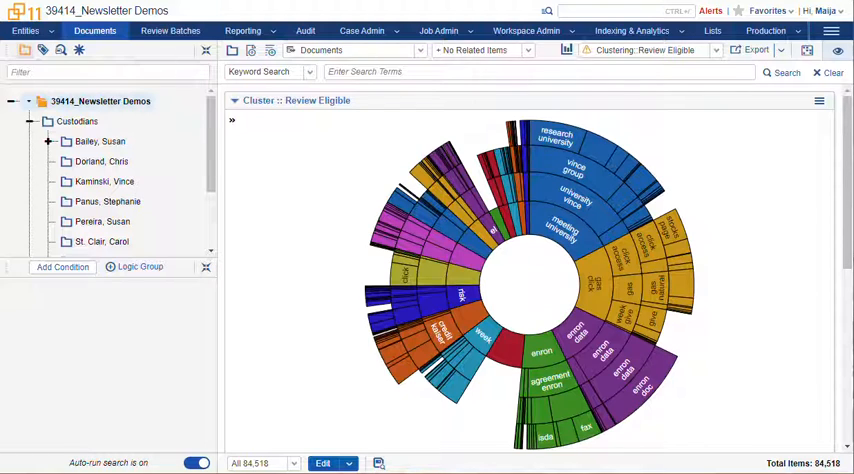
pyautogui.moveTo(480, 456)
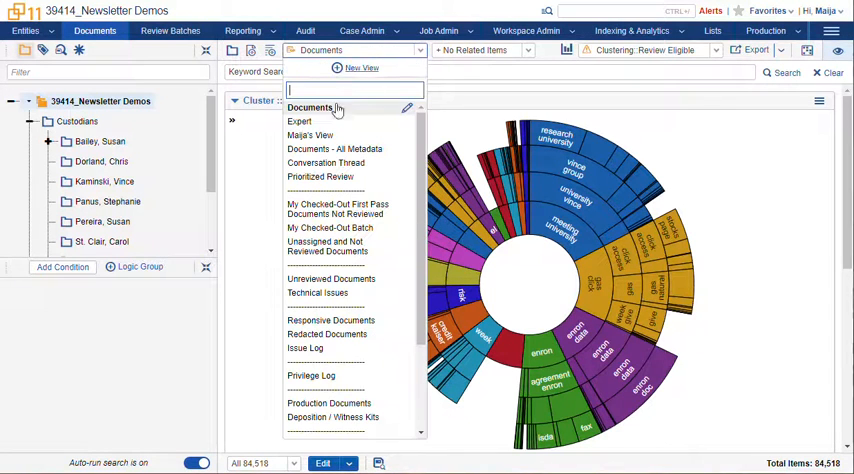
# Step: Switch the document list to the personal view showing cluster assignment columns
pyautogui.click(310, 136)
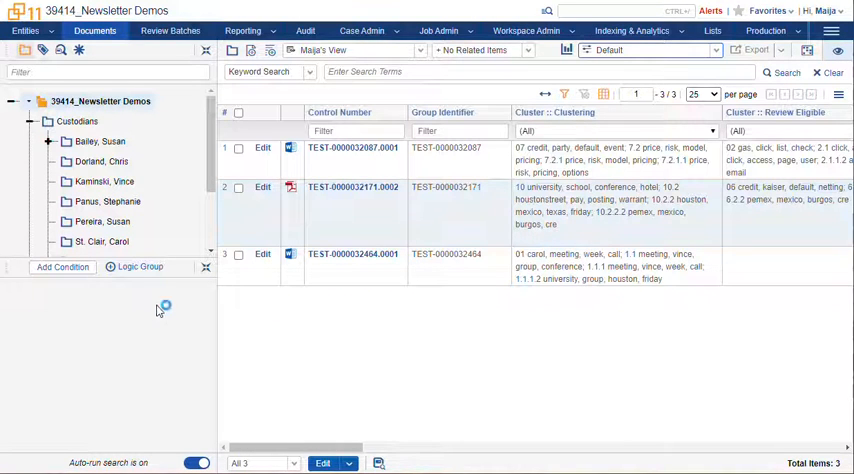
# Step: Add a Cluster :: Clustering condition on the four 10.2.2 sub-clusters and show the 251 matches in Documents view
pyautogui.click(62, 268)
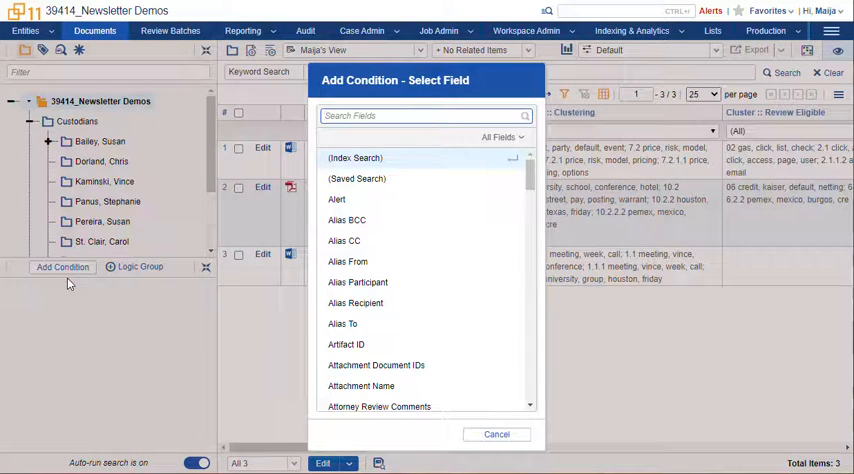
pyautogui.write('clust')
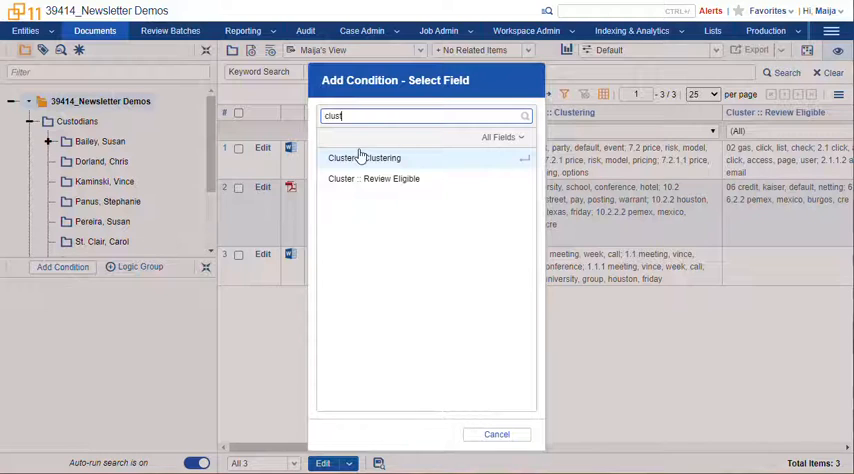
pyautogui.click(364, 158)
pyautogui.write('10.2.2')
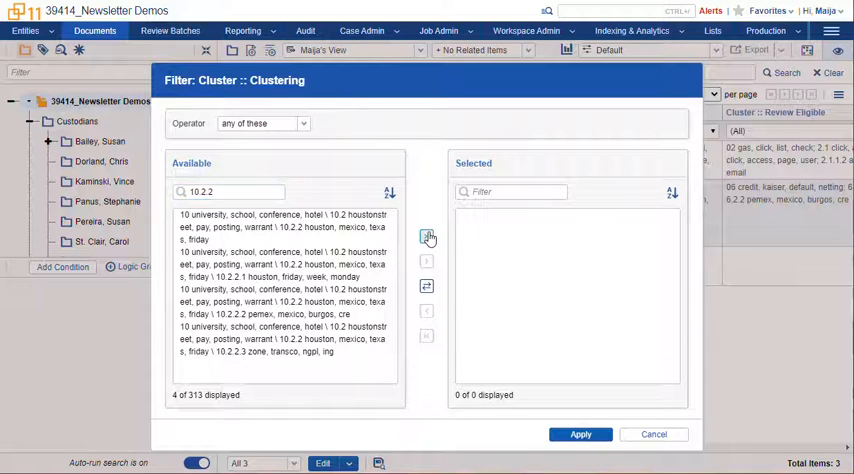
pyautogui.click(426, 236)
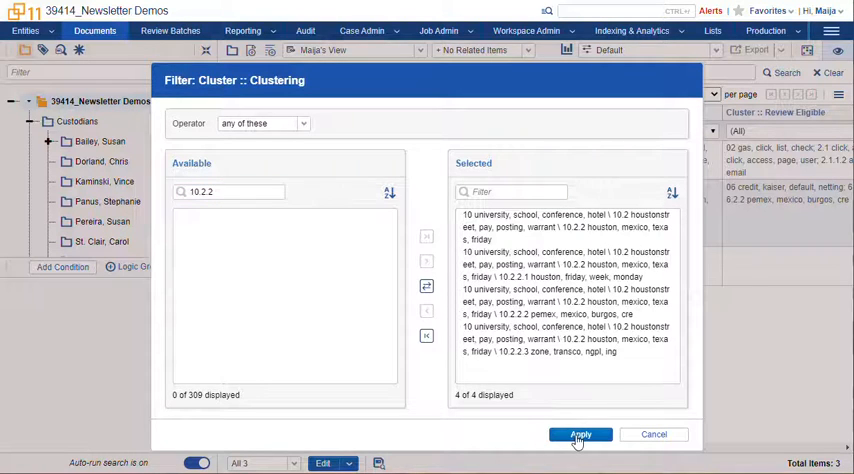
pyautogui.click(580, 434)
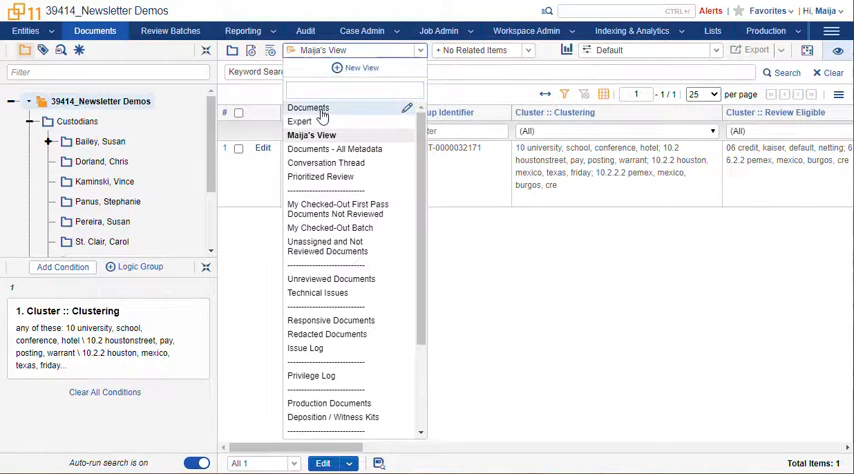
pyautogui.click(308, 108)
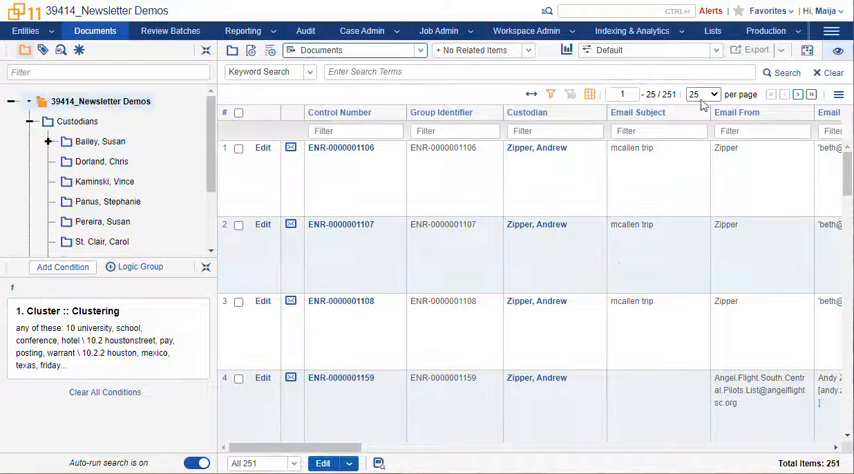
# Step: Switch the layout to the Clustering visualization and display the 251 documents as a circle pack
pyautogui.click(648, 50)
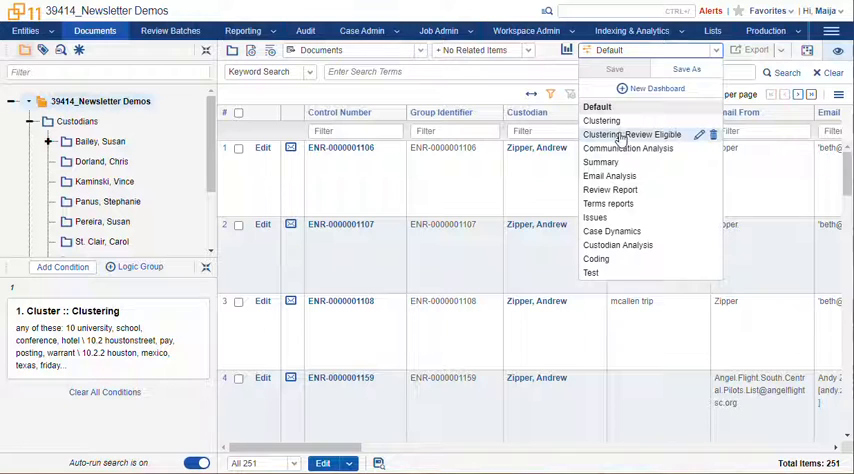
pyautogui.click(600, 120)
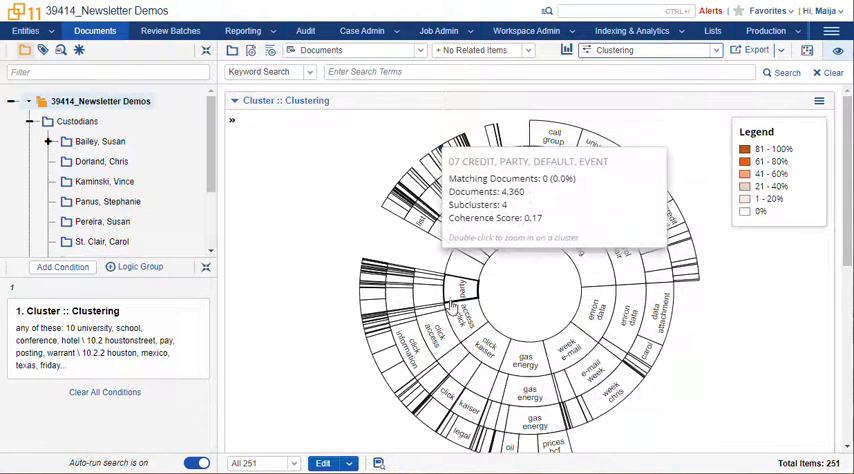
pyautogui.moveTo(764, 244)
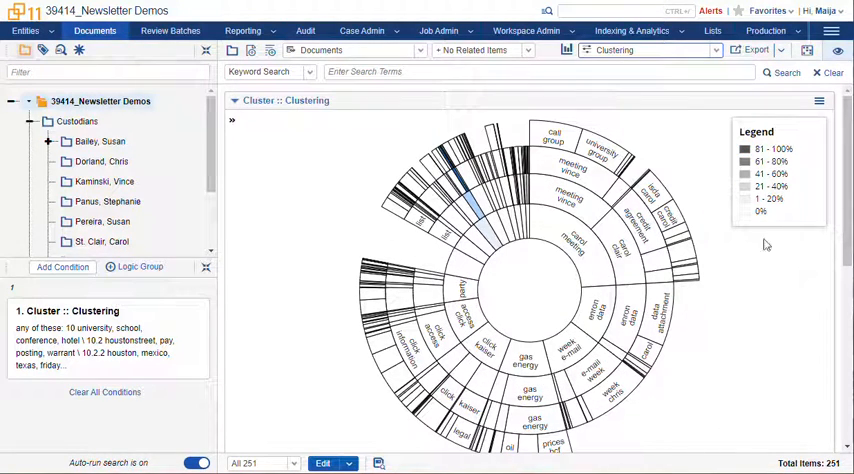
pyautogui.click(820, 100)
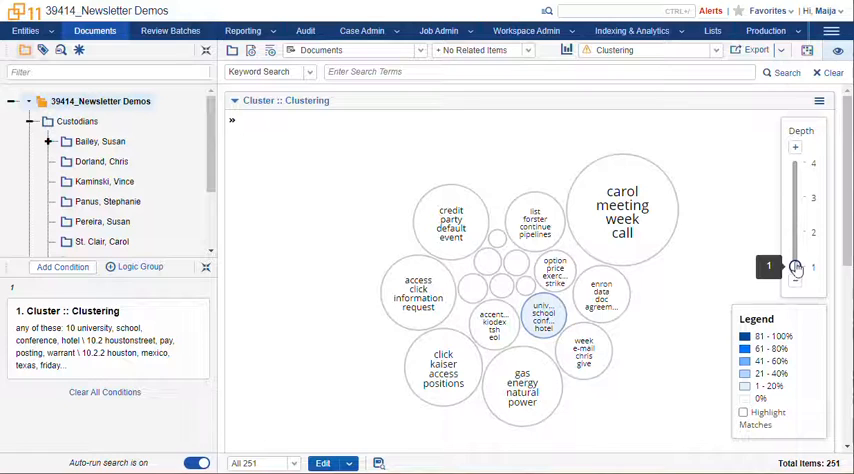
pyautogui.click(796, 268)
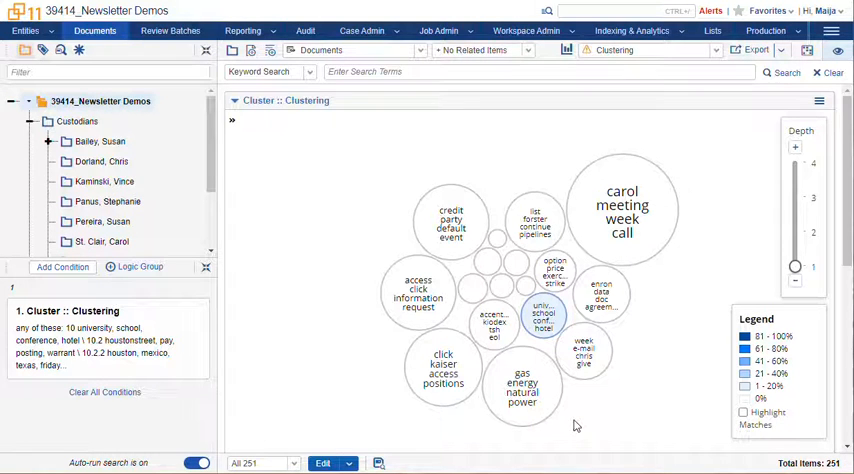
pyautogui.moveTo(544, 312)
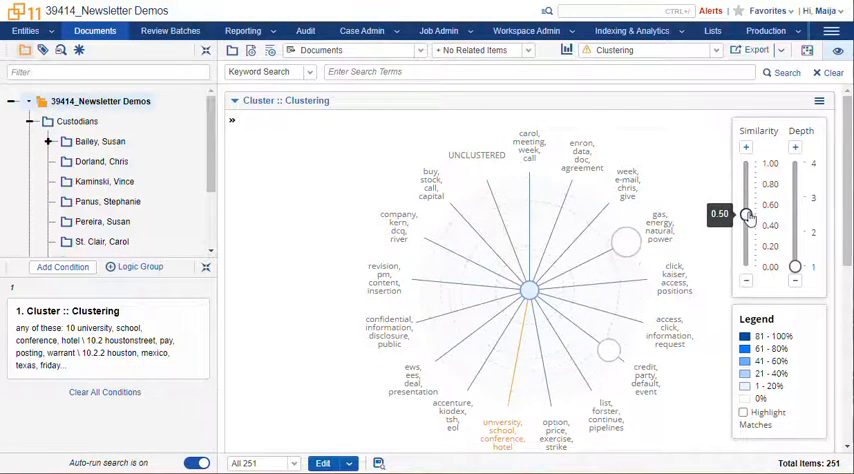
# Step: Raise the nearby-clusters similarity threshold from 0.50 to 0.70 and apply it
pyautogui.moveTo(748, 214); pyautogui.dragTo(746, 196)
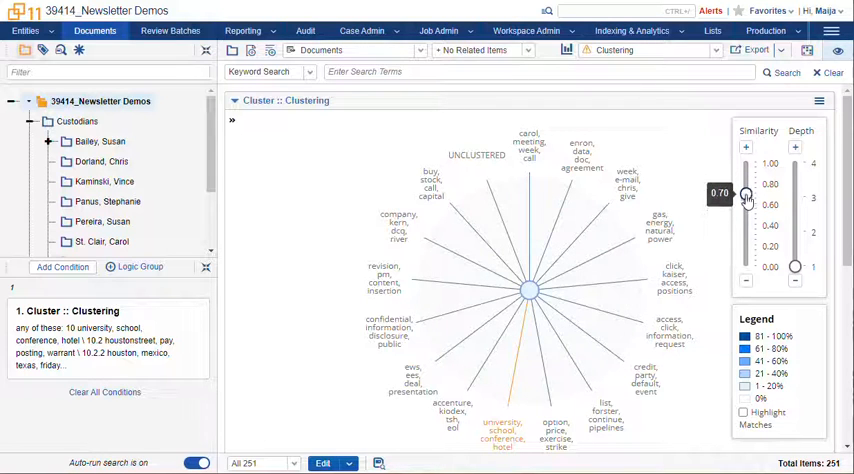
pyautogui.moveTo(744, 194); pyautogui.dragTo(744, 230)
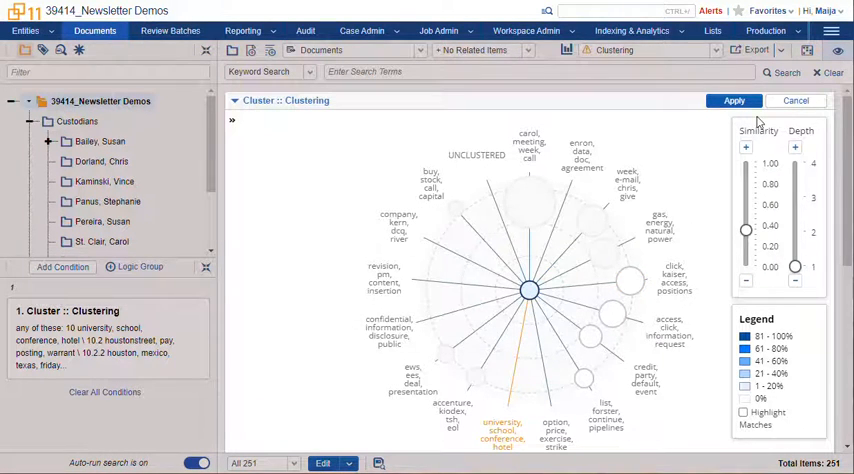
pyautogui.click(734, 100)
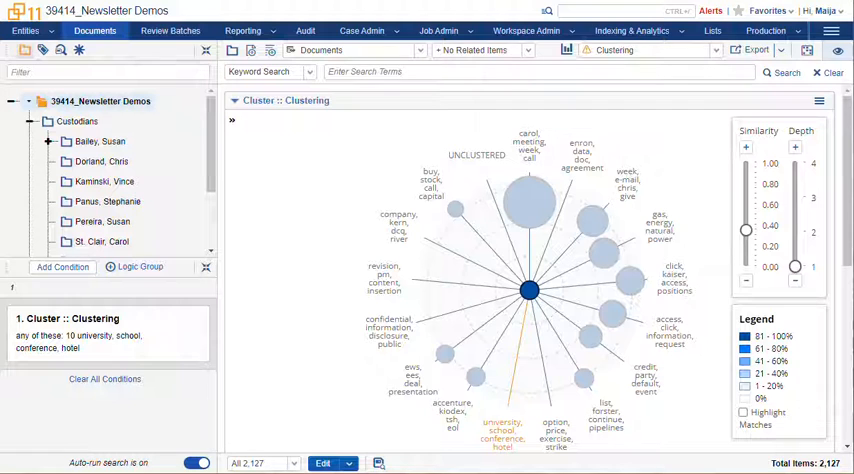
# Step: Select the nearby credit-default and access-request clusters and add them to the filter, widening it to 22,685 documents
pyautogui.click(612, 314)
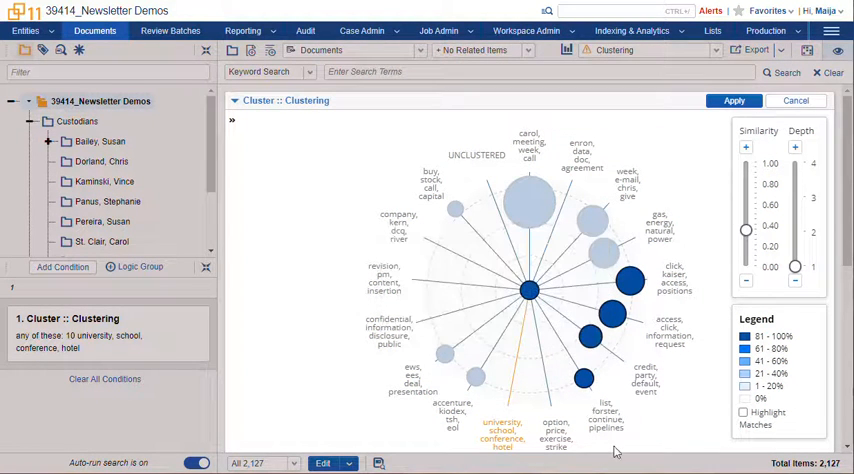
pyautogui.click(732, 100)
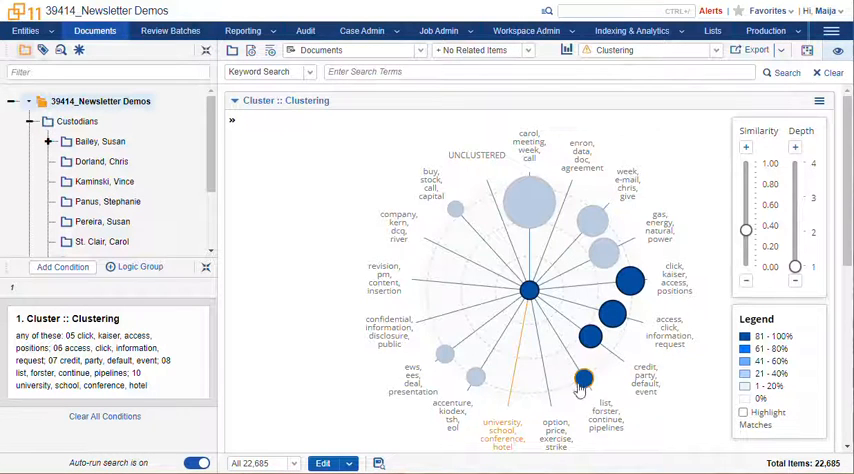
# Step: Display the chosen nearby clusters in the cluster widget as a Circle Pack
pyautogui.rightClick(584, 378)
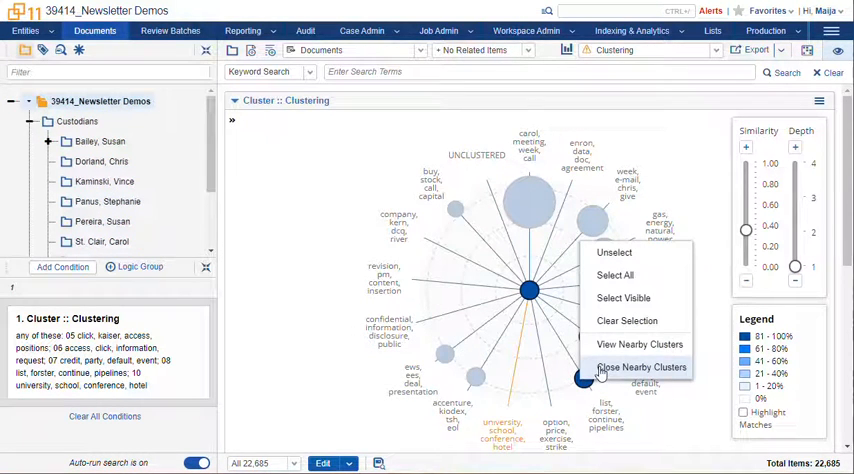
pyautogui.click(642, 368)
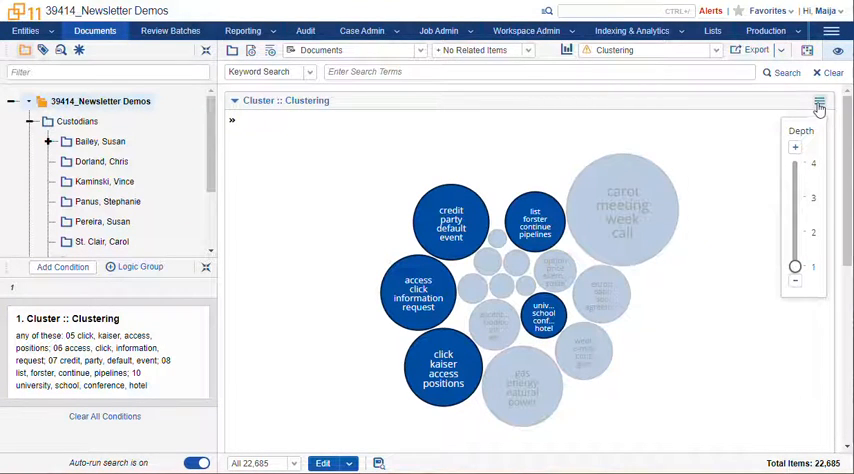
pyautogui.click(820, 100)
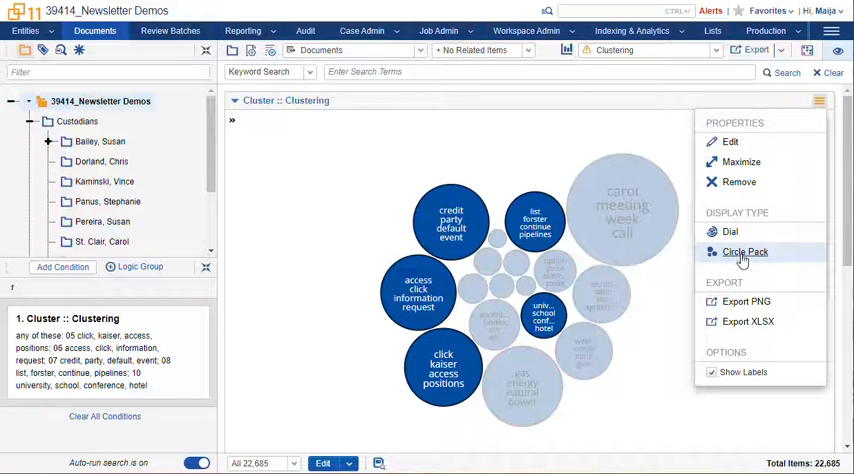
pyautogui.click(728, 232)
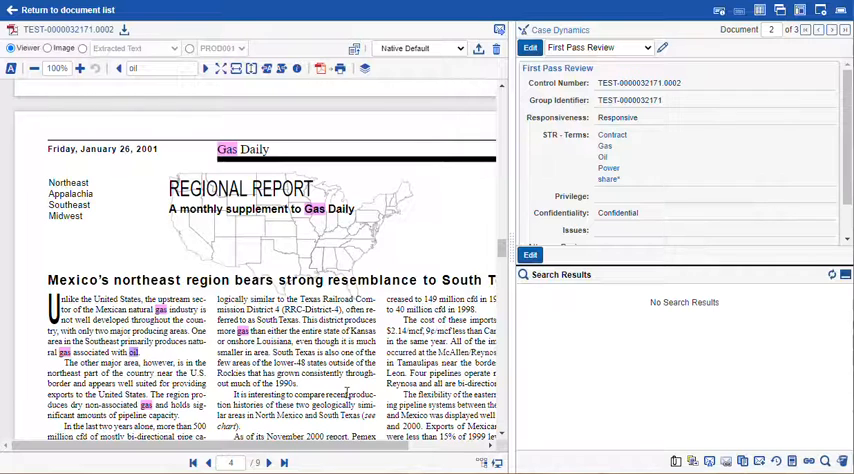
# Step: Find documents similar to the Gas Daily report via Analytics Index and review the ranked results
pyautogui.rightClick(344, 280)
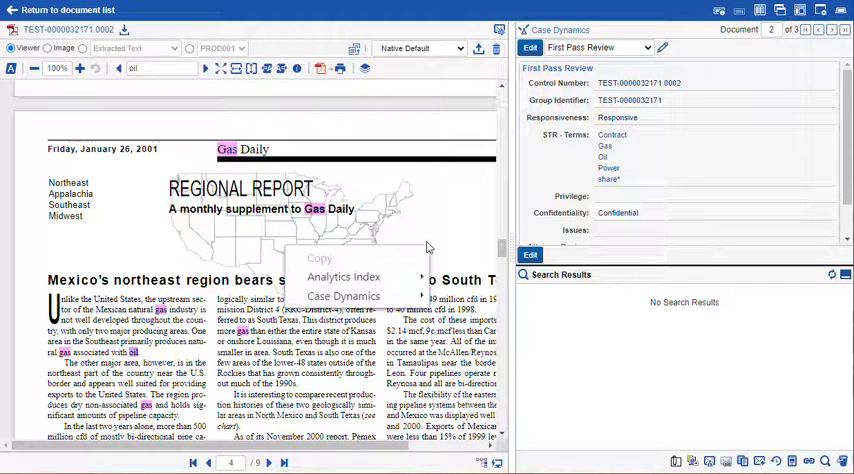
pyautogui.moveTo(344, 276)
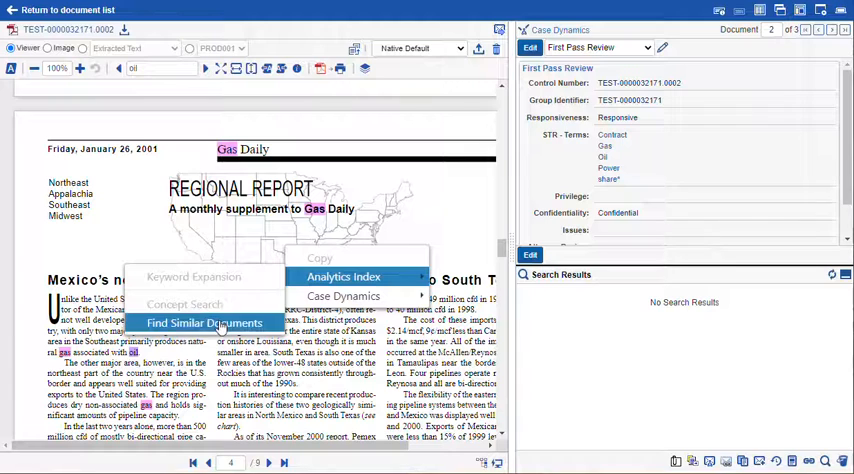
pyautogui.click(204, 322)
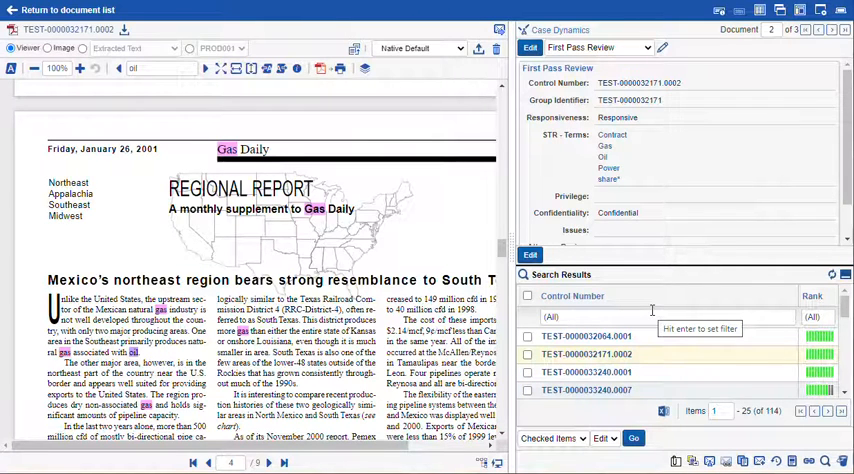
pyautogui.moveTo(648, 312)
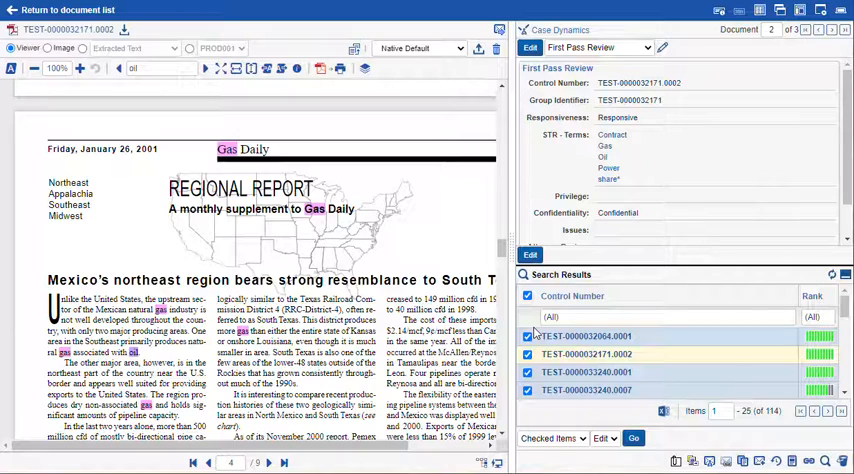
pyautogui.click(528, 336)
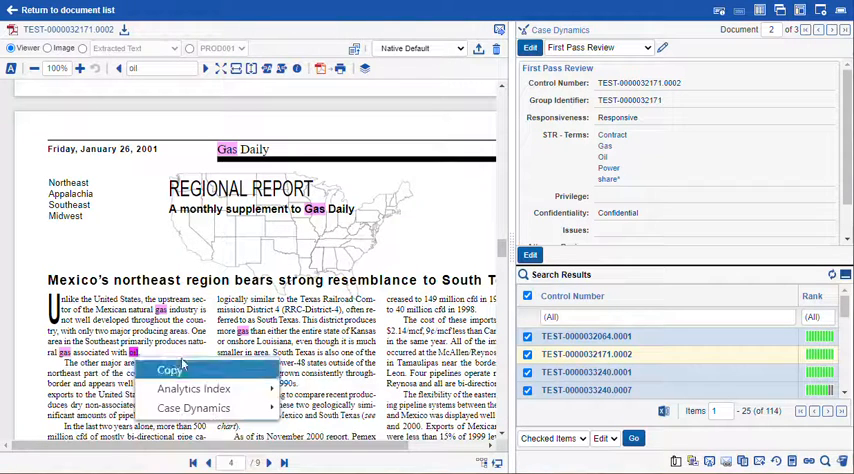
pyautogui.moveTo(192, 388)
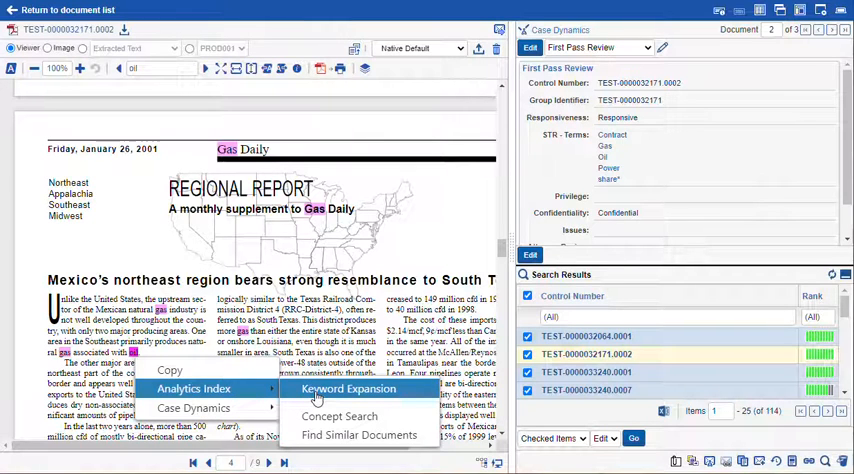
pyautogui.moveTo(360, 436)
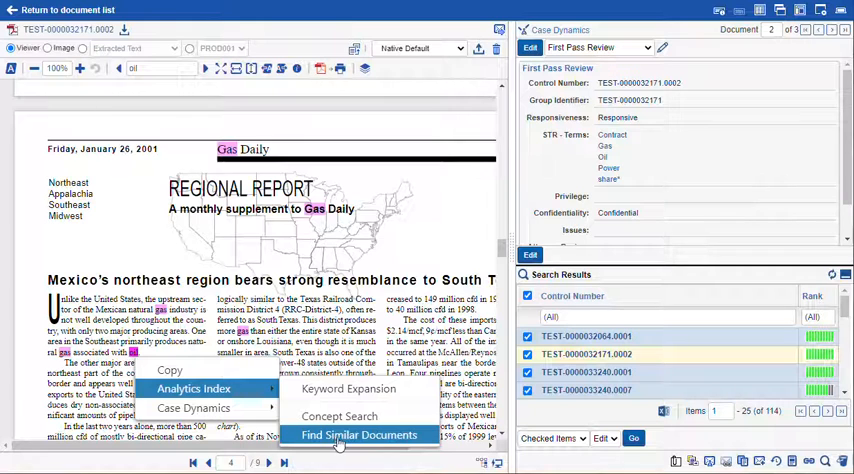
pyautogui.moveTo(348, 388)
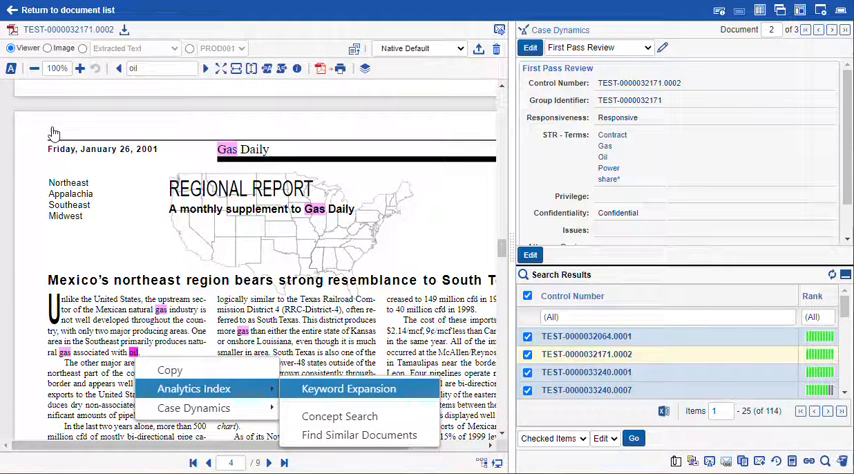
# Step: Return from the document viewer to the workspace's Documents list
pyautogui.click(348, 388)
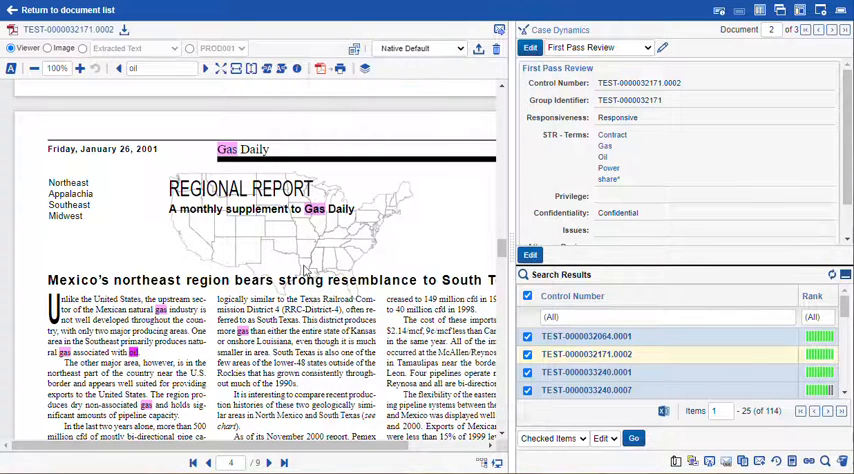
pyautogui.rightClick(132, 352)
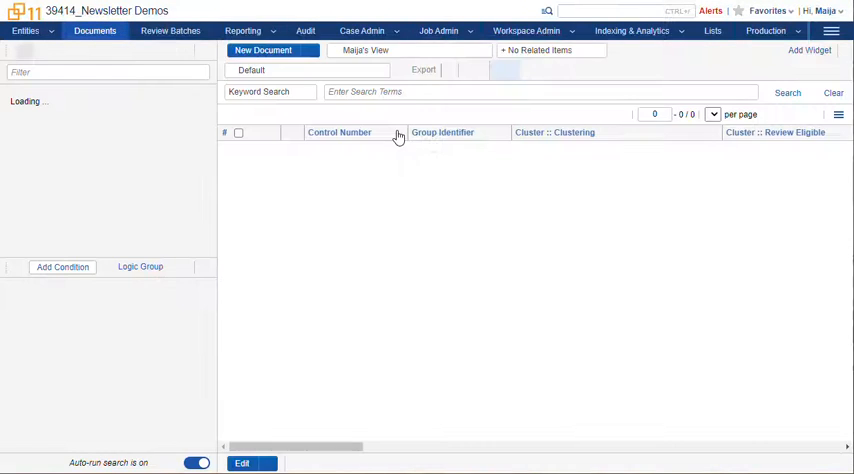
# Step: Search the Analytics Index for 'oil', adding it as a list condition
pyautogui.click(312, 72)
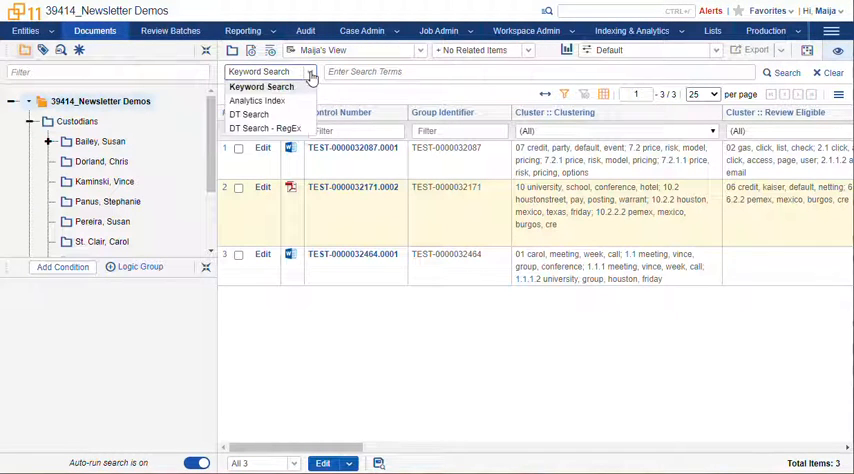
pyautogui.click(256, 100)
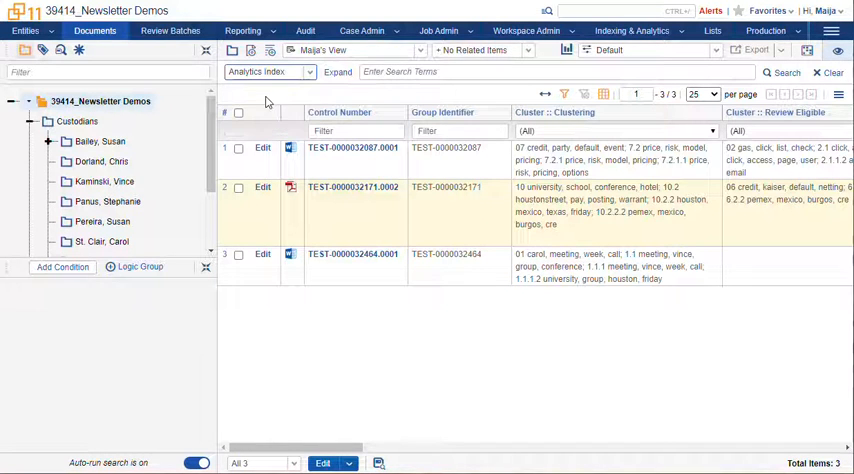
pyautogui.click(560, 72)
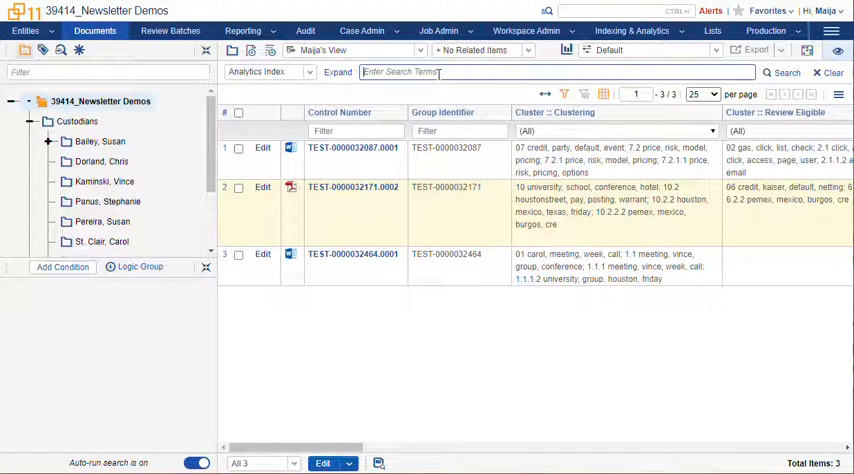
pyautogui.write('oil')
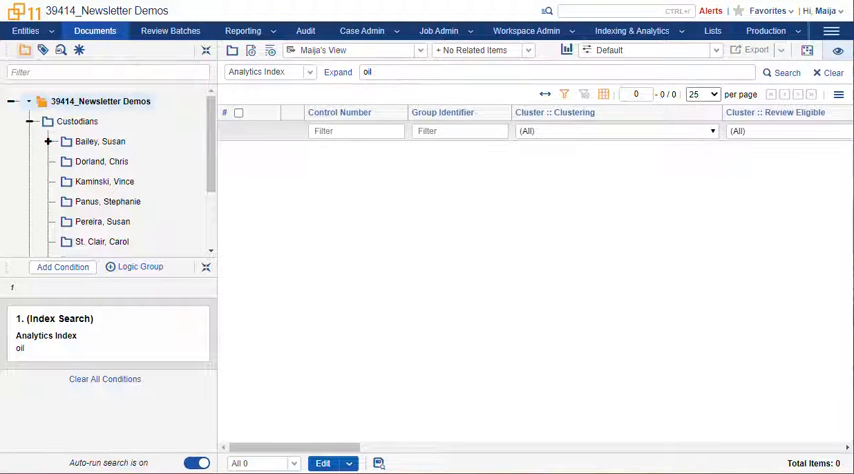
# Step: Expand 'oil' into related keywords (petroleum, shell, refining) and copy all into the search terms
pyautogui.click(336, 72)
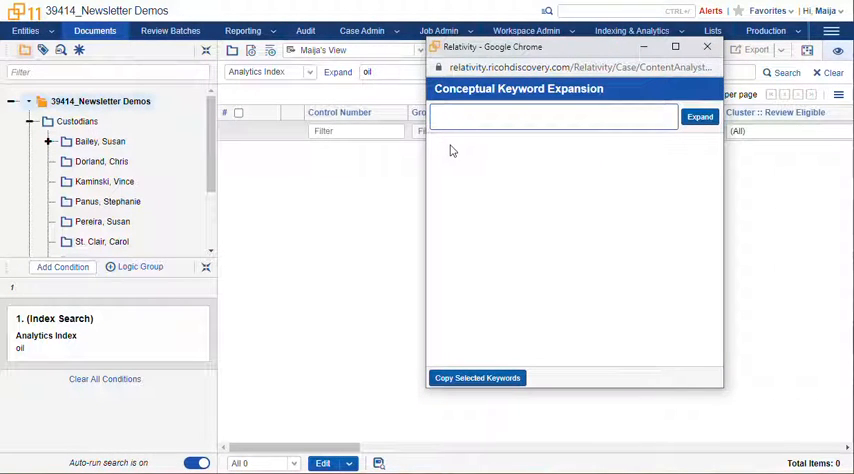
pyautogui.write('oil')
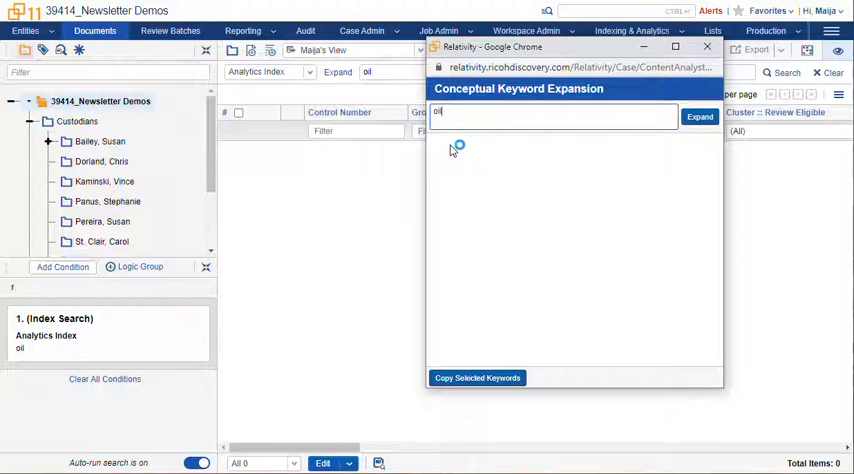
pyautogui.click(700, 116)
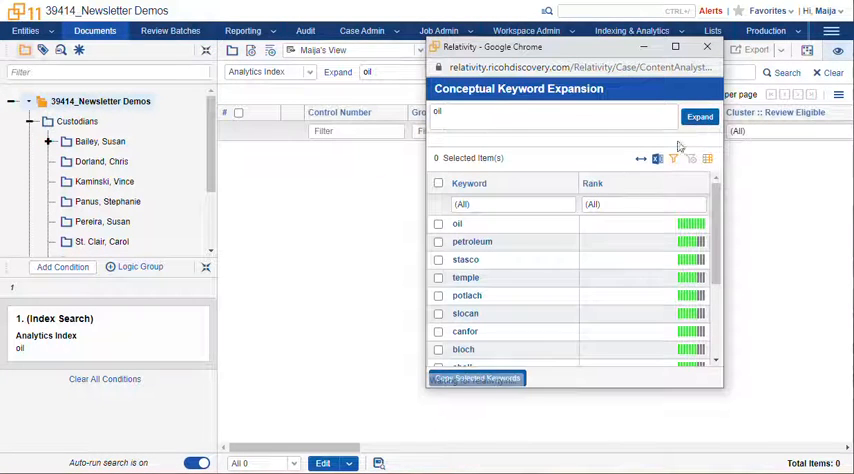
pyautogui.click(438, 184)
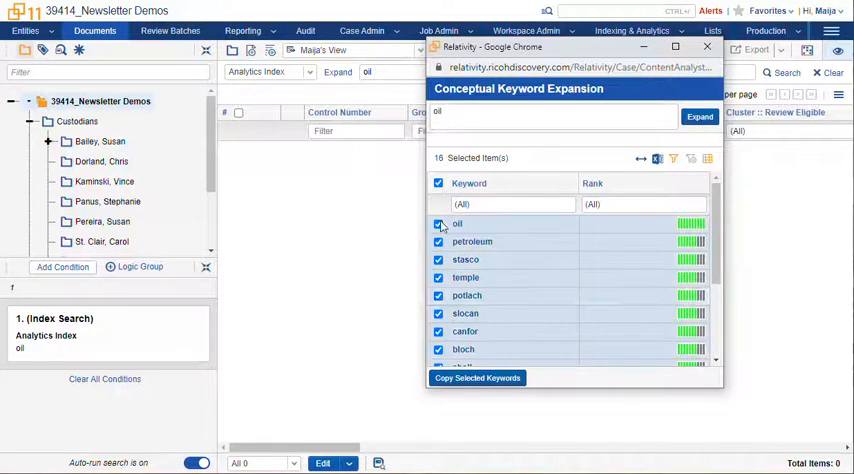
pyautogui.click(476, 378)
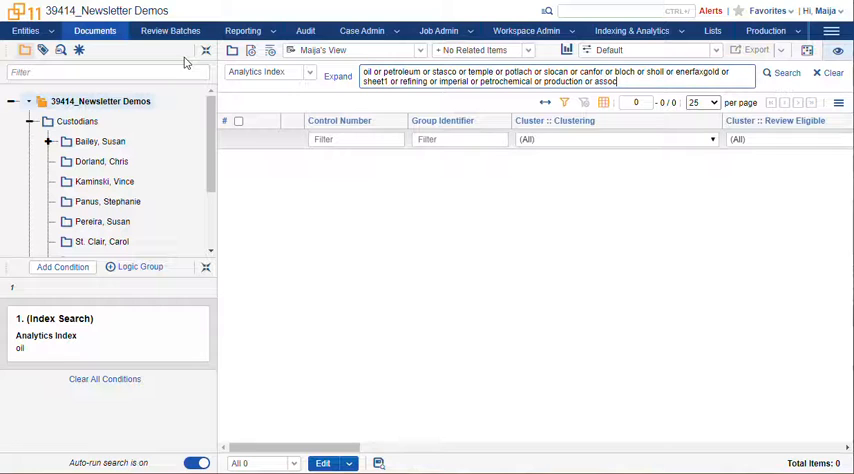
pyautogui.moveTo(440, 130)
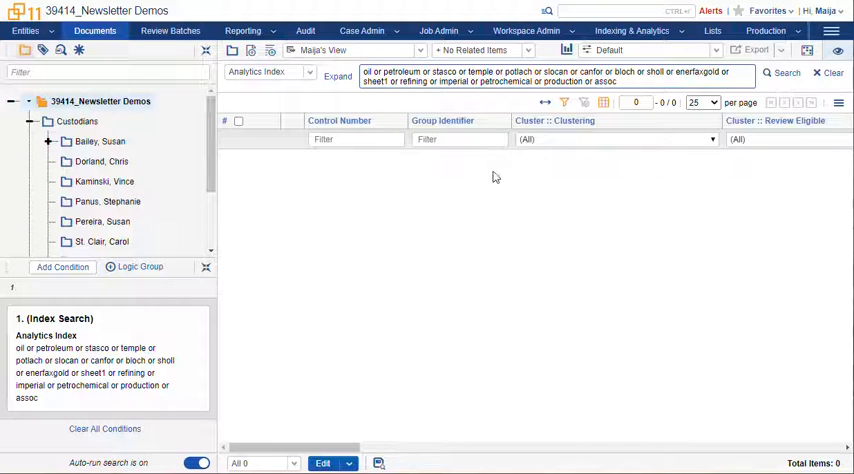
# Step: Run the expanded oil keyword search against the Analytics Index
pyautogui.click(786, 72)
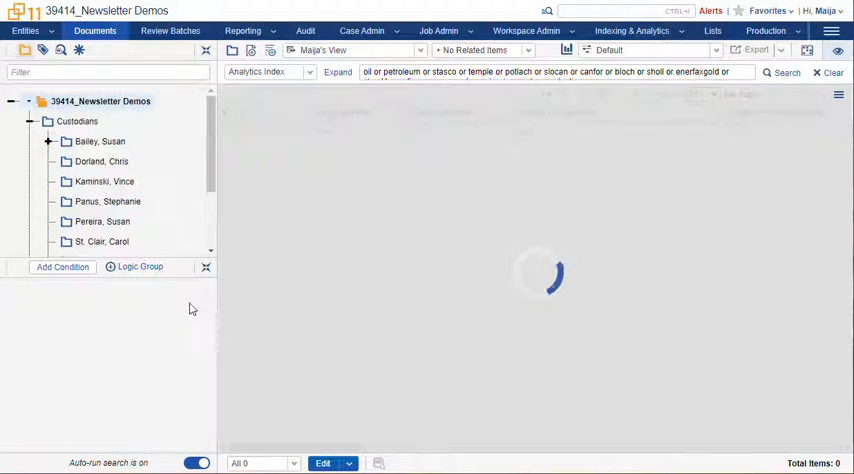